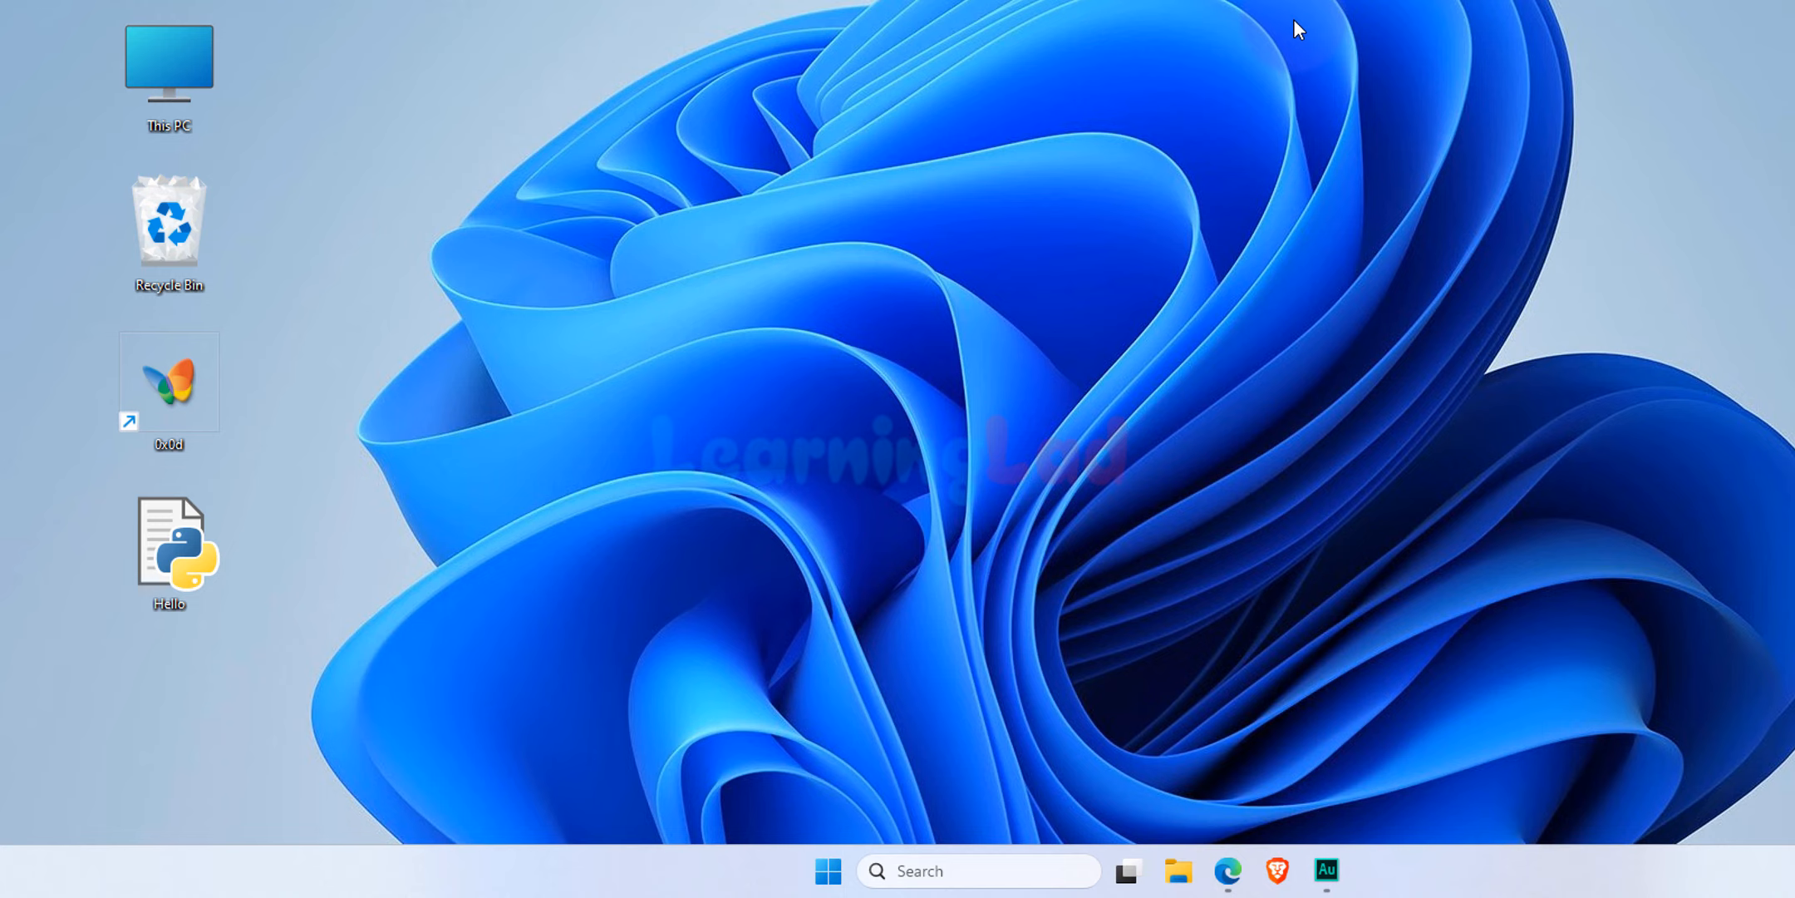
pyautogui.moveTo(862, 147)
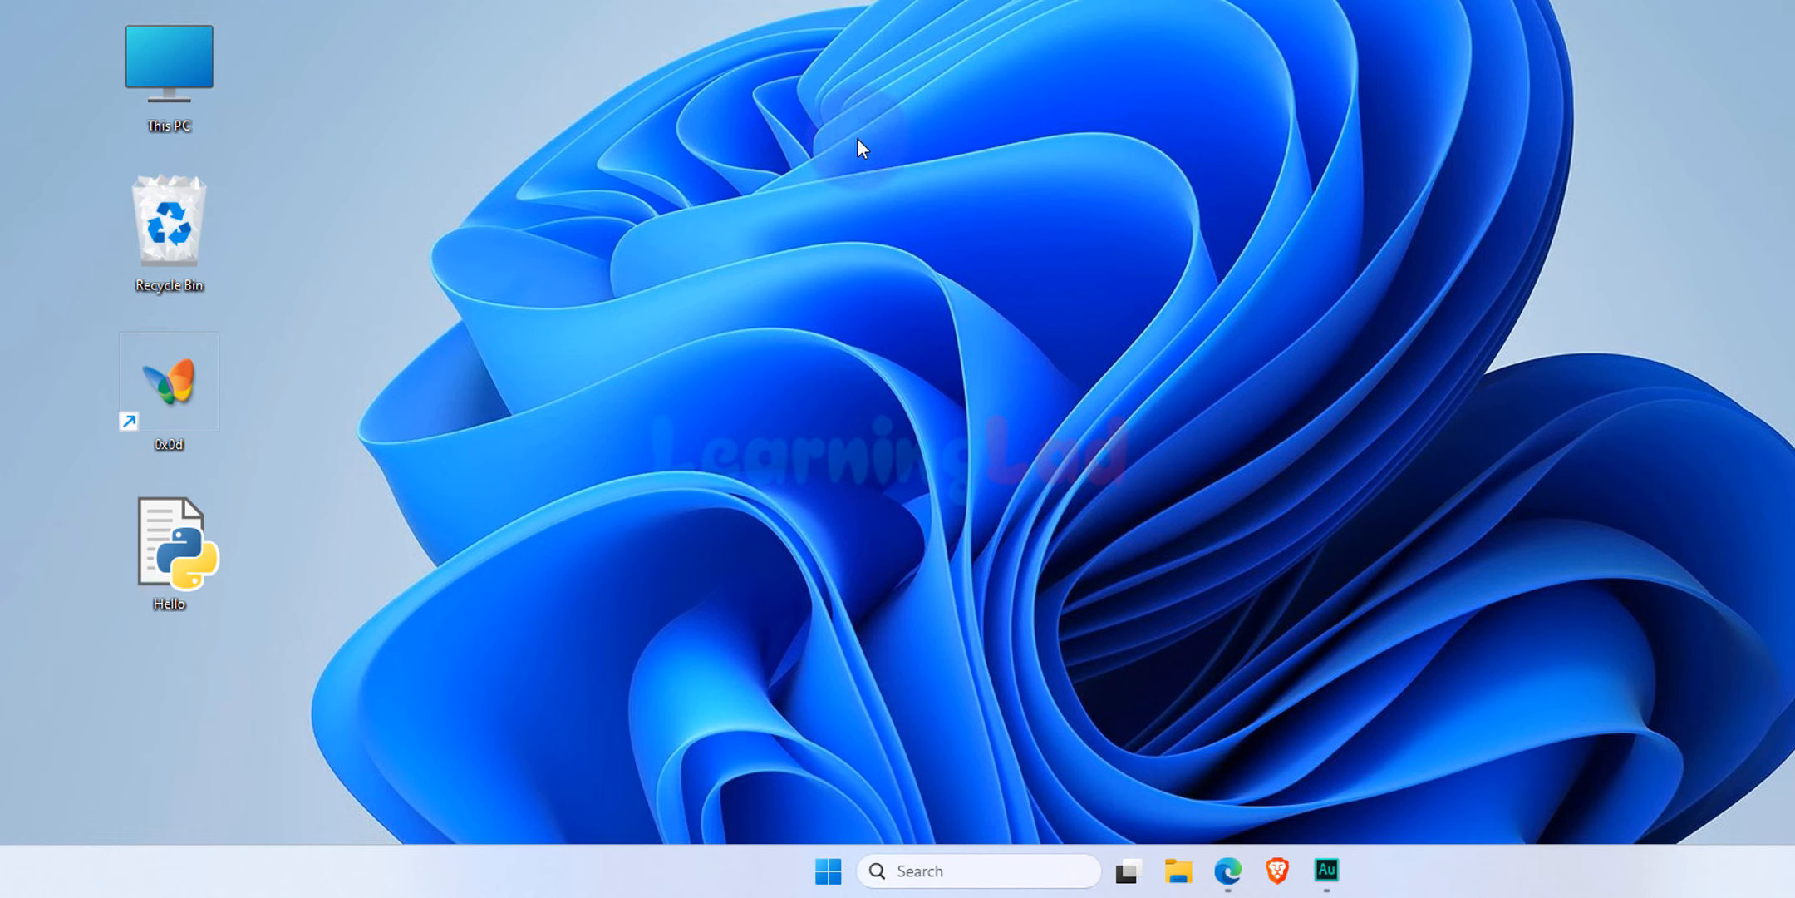
pyautogui.moveTo(183, 562)
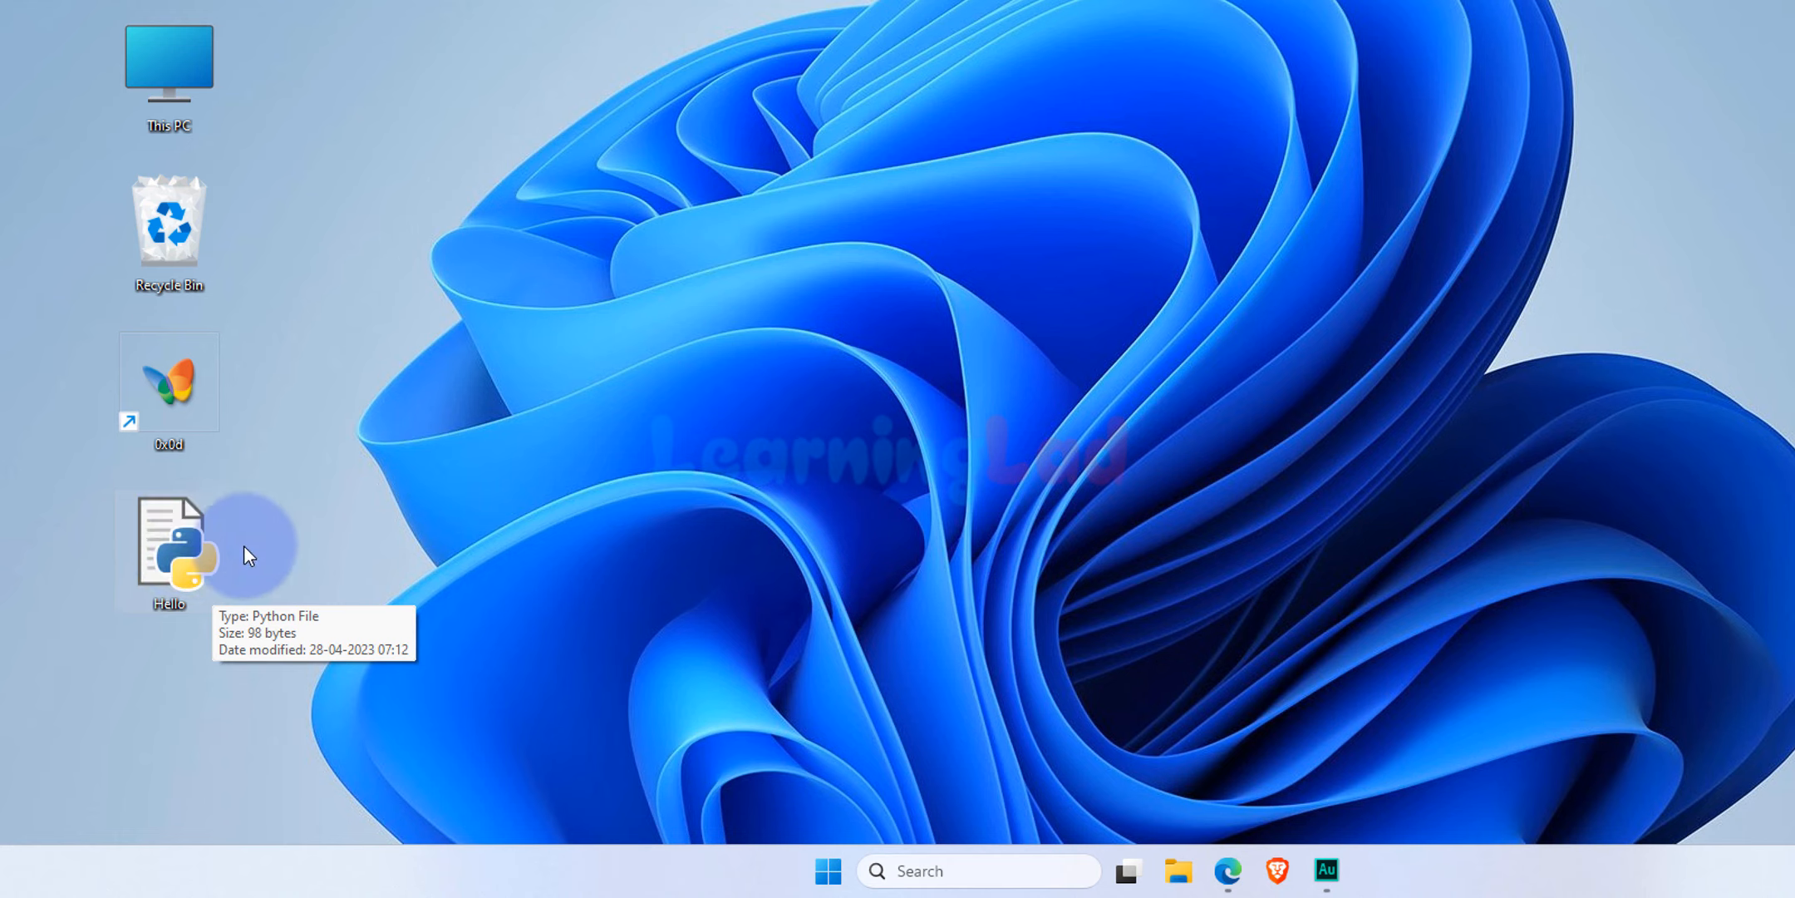
# - View the Hello.py script in Notepad via Open with, then close Notepad
pyautogui.rightClick(167, 544)
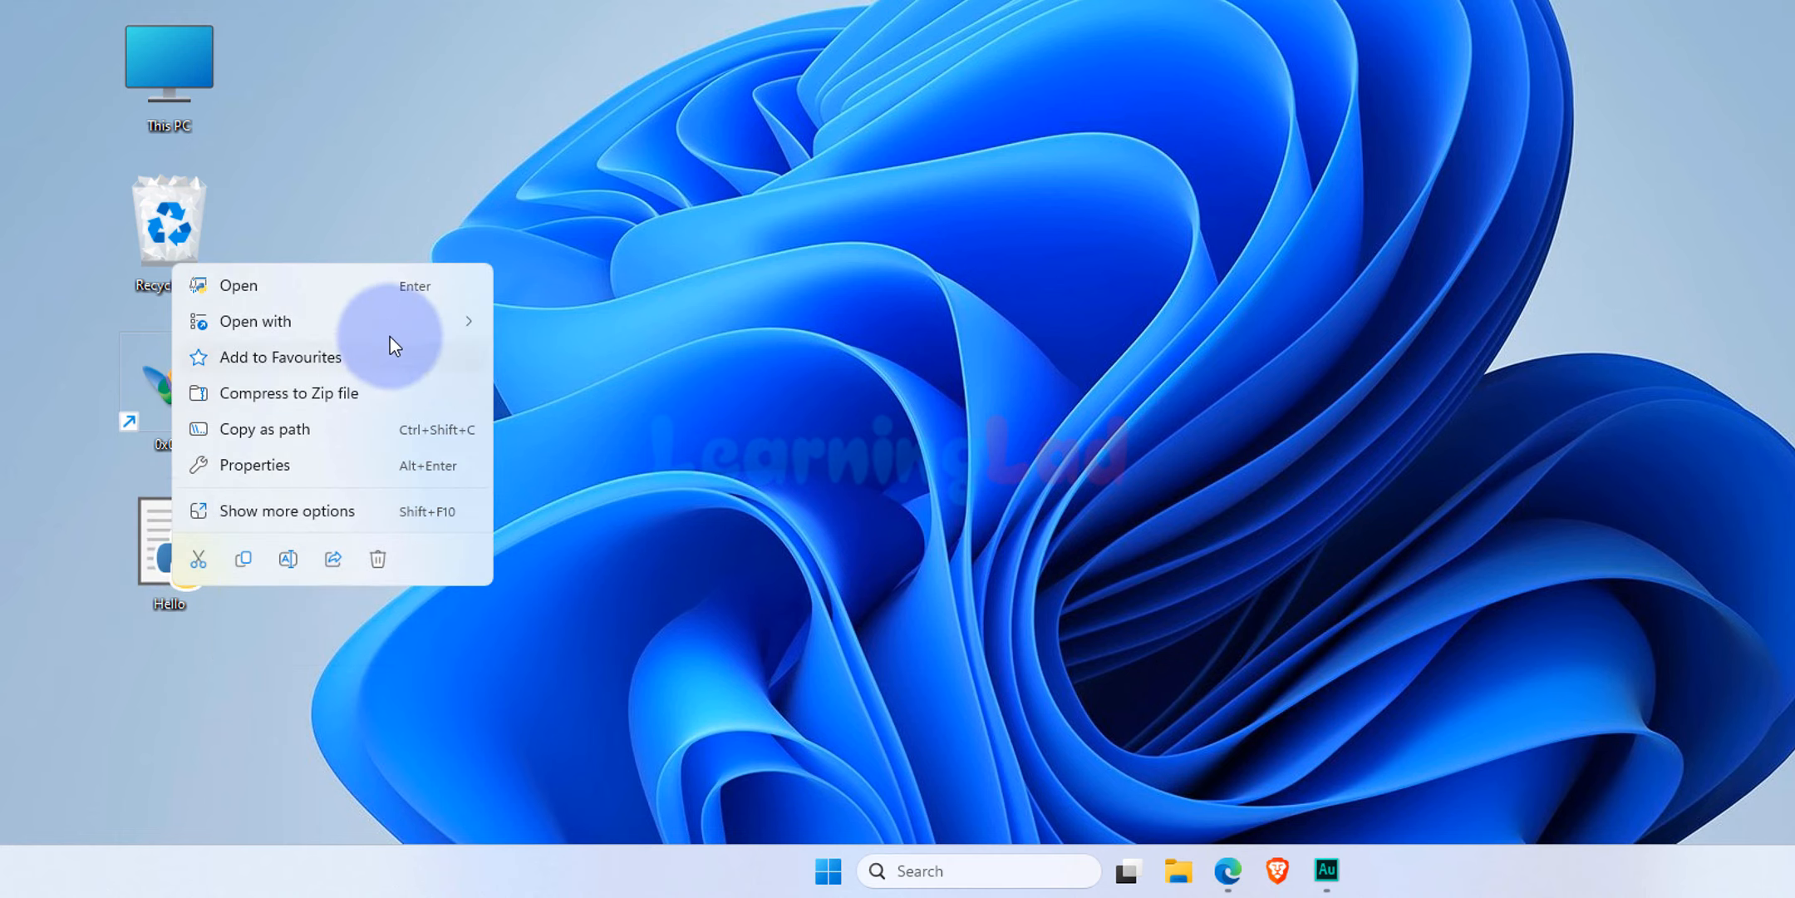
pyautogui.click(256, 321)
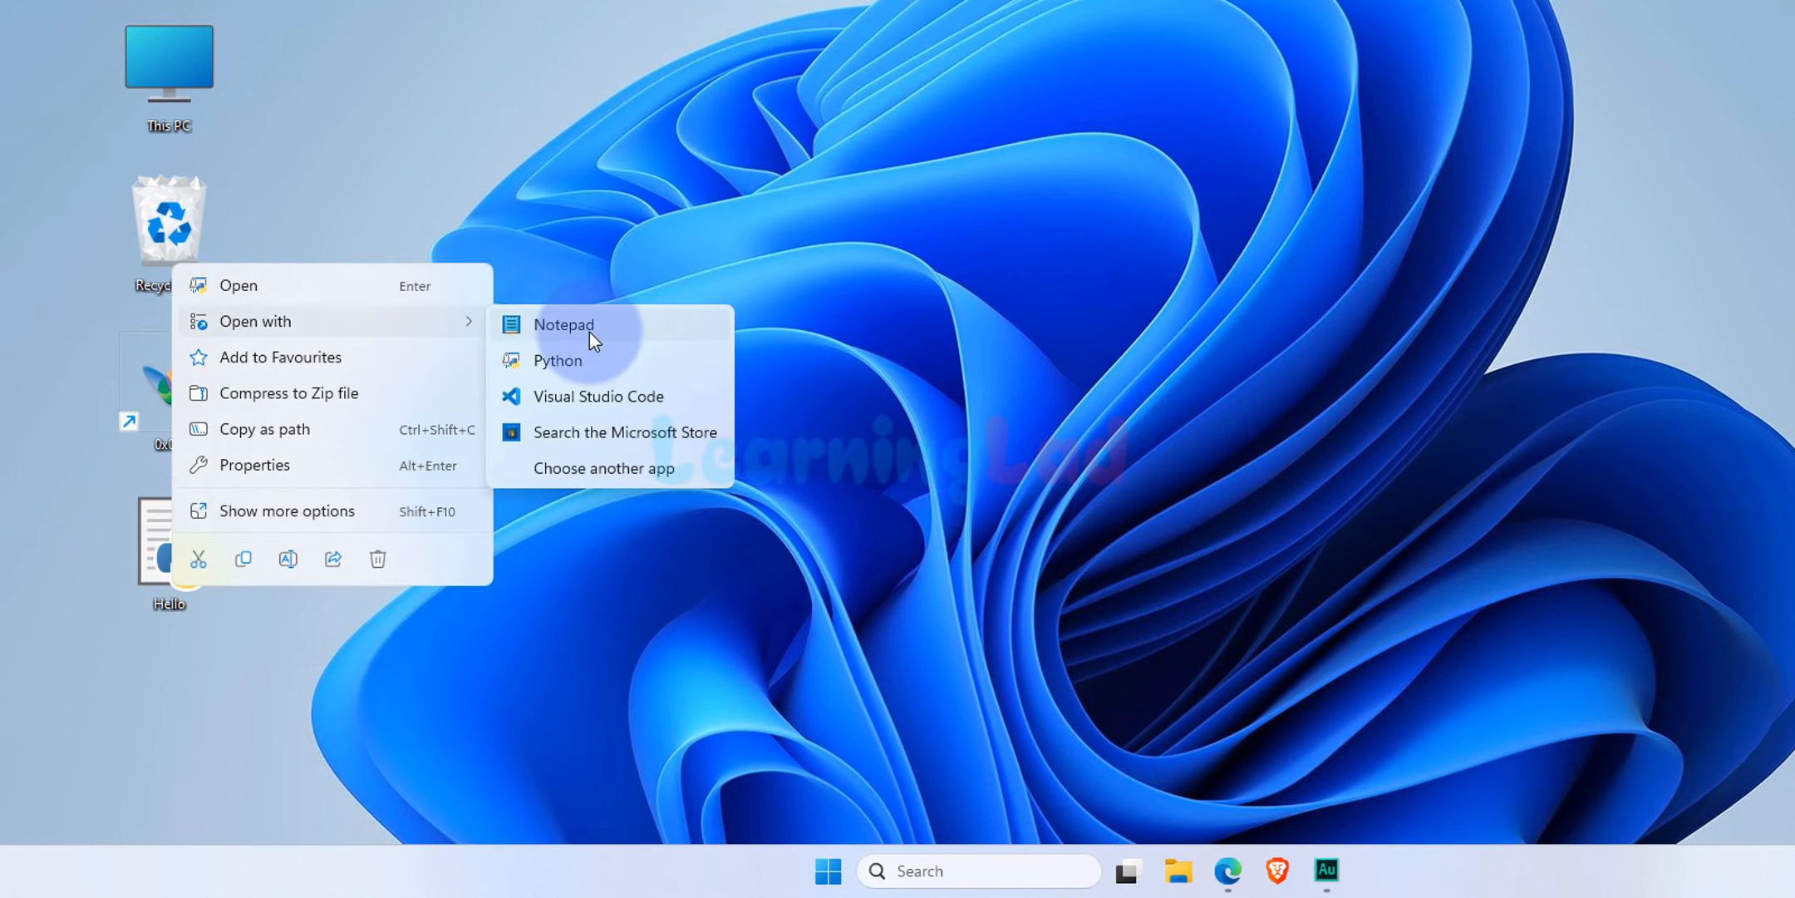
pyautogui.click(564, 324)
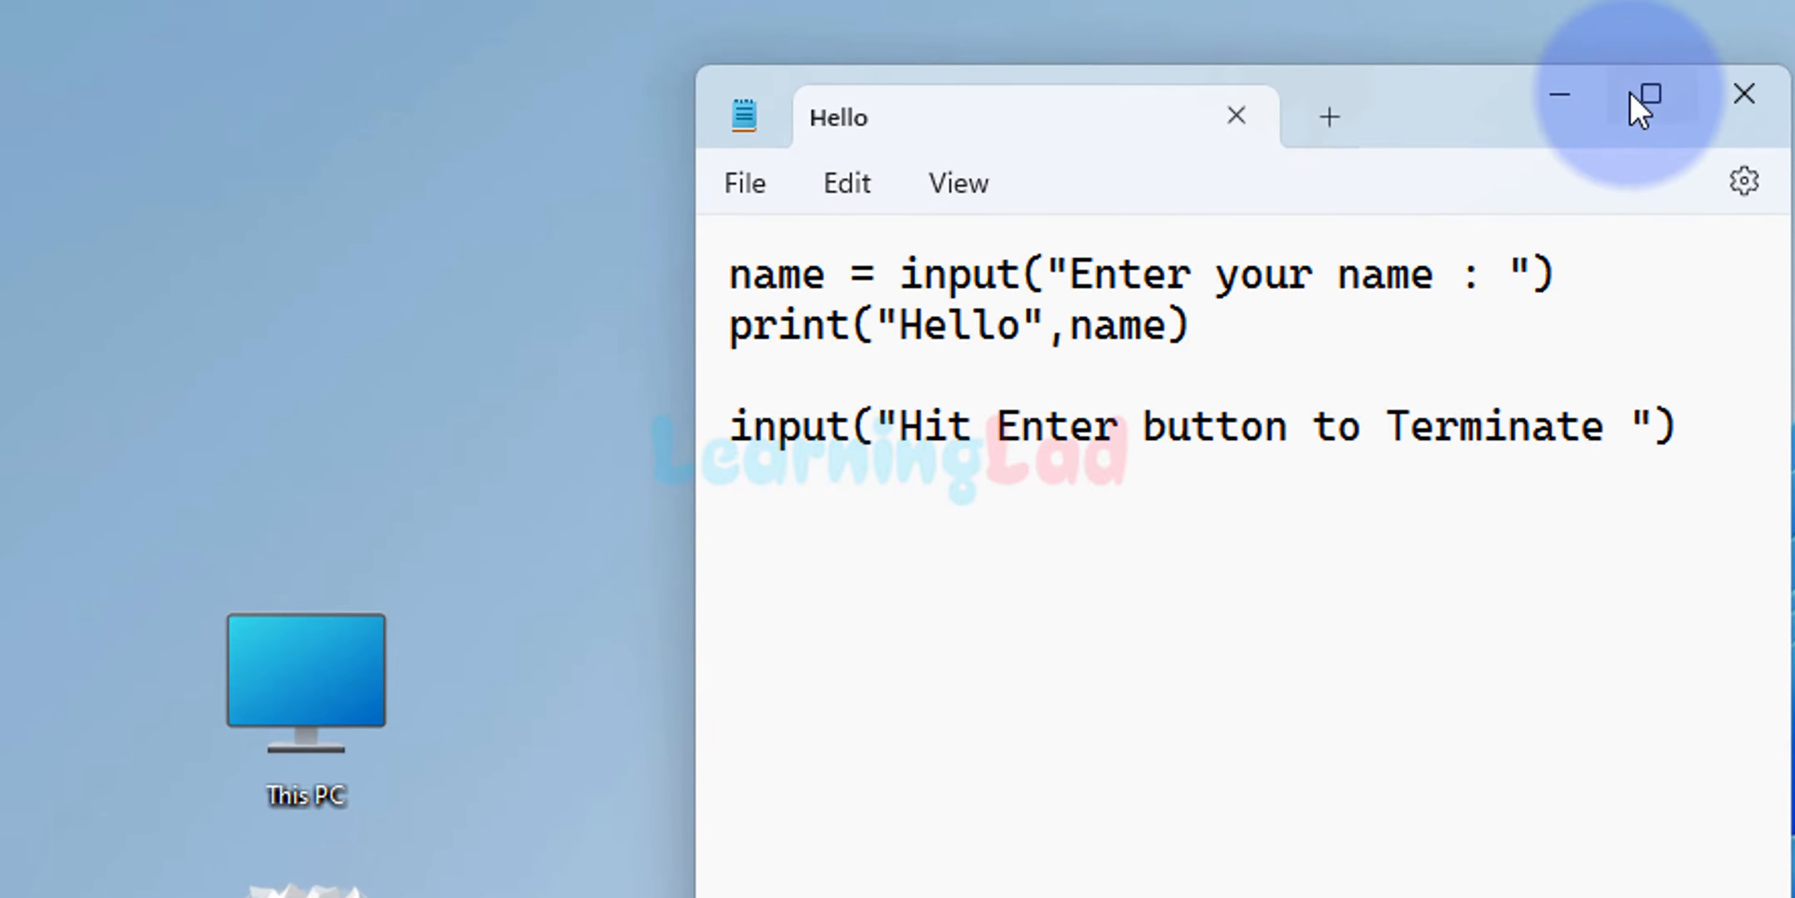
pyautogui.click(1645, 93)
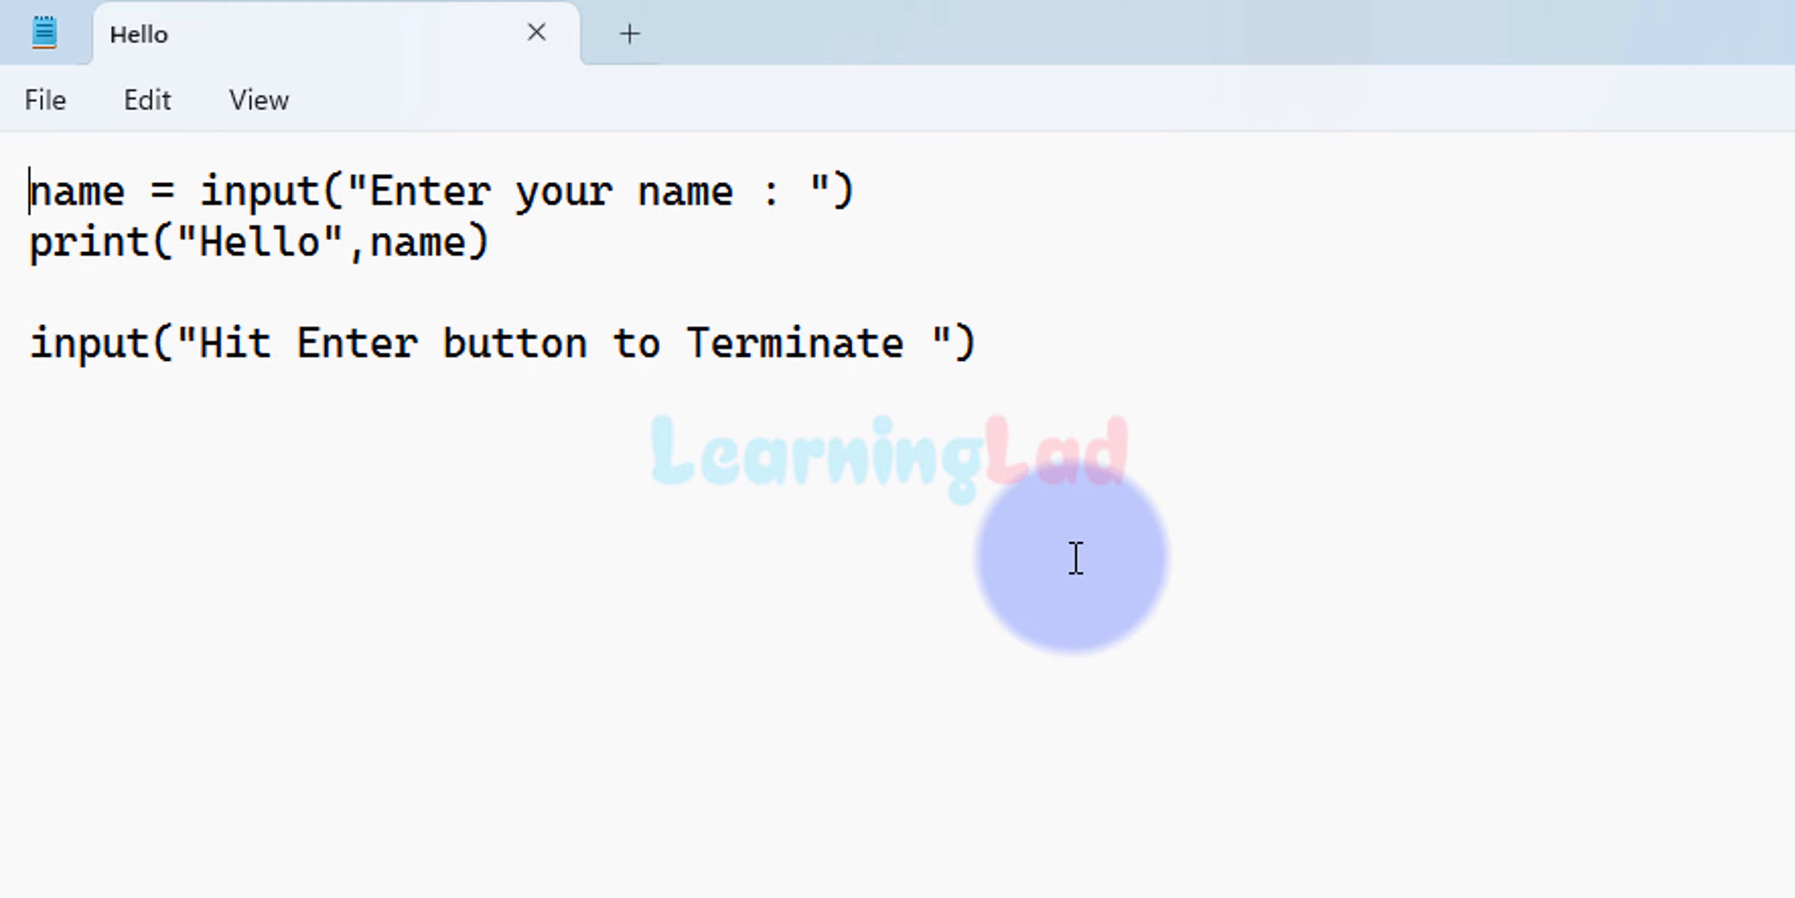
pyautogui.moveTo(1361, 550)
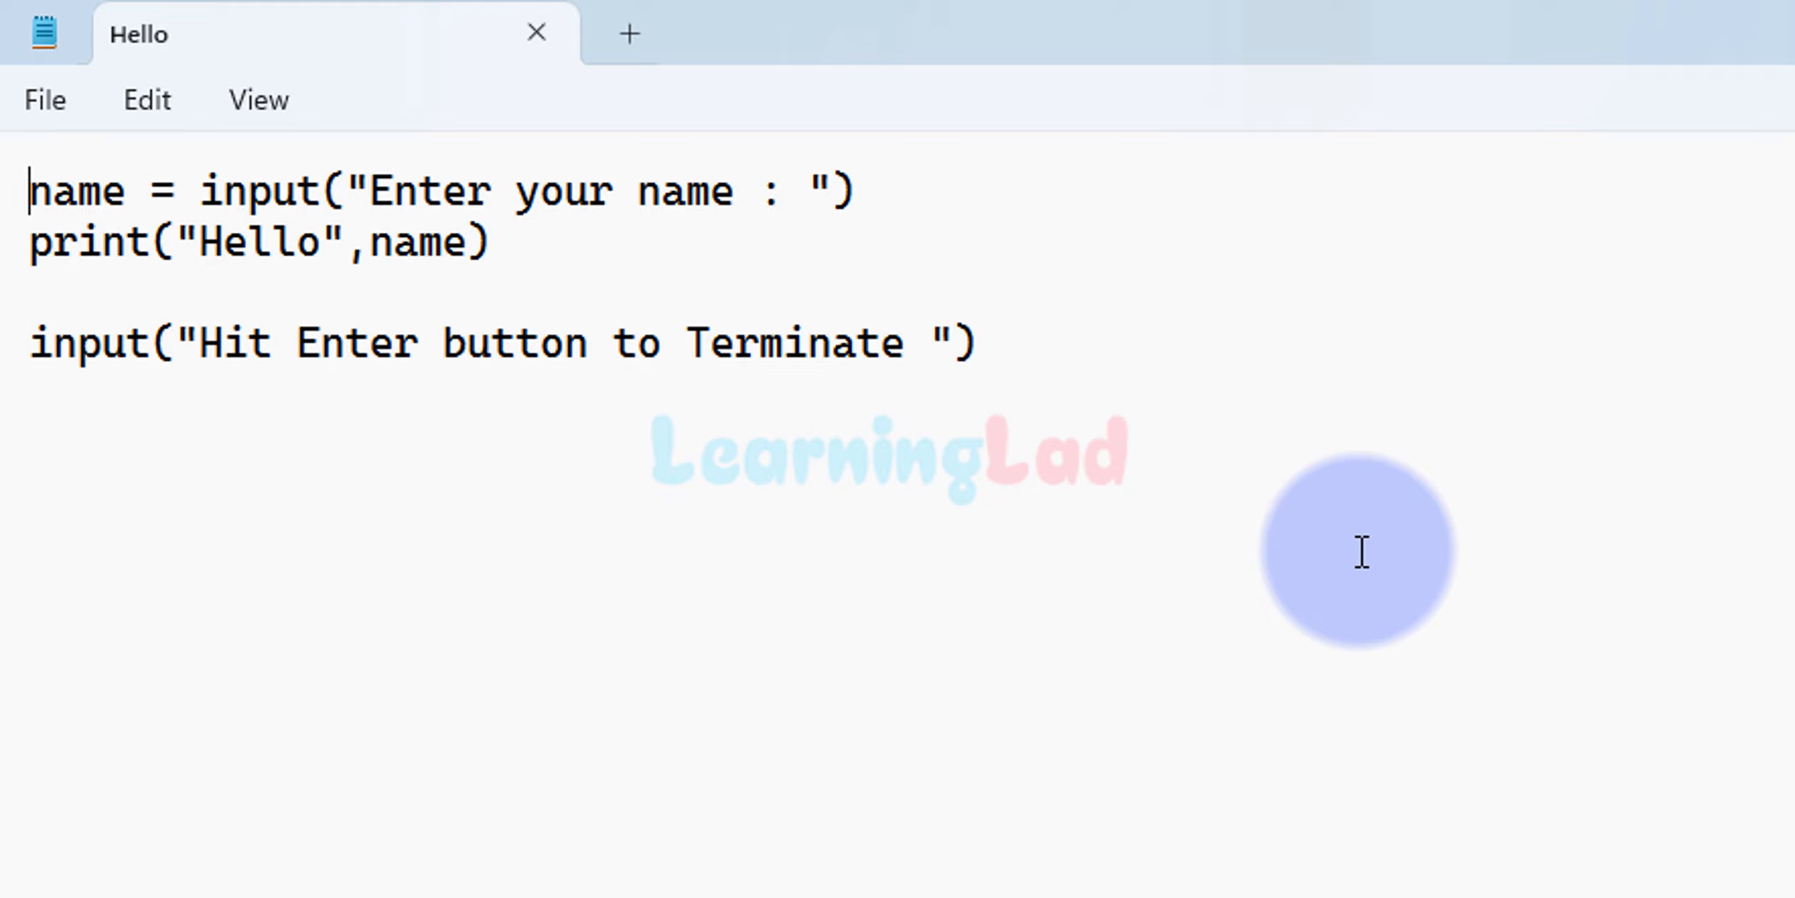
pyautogui.click(535, 31)
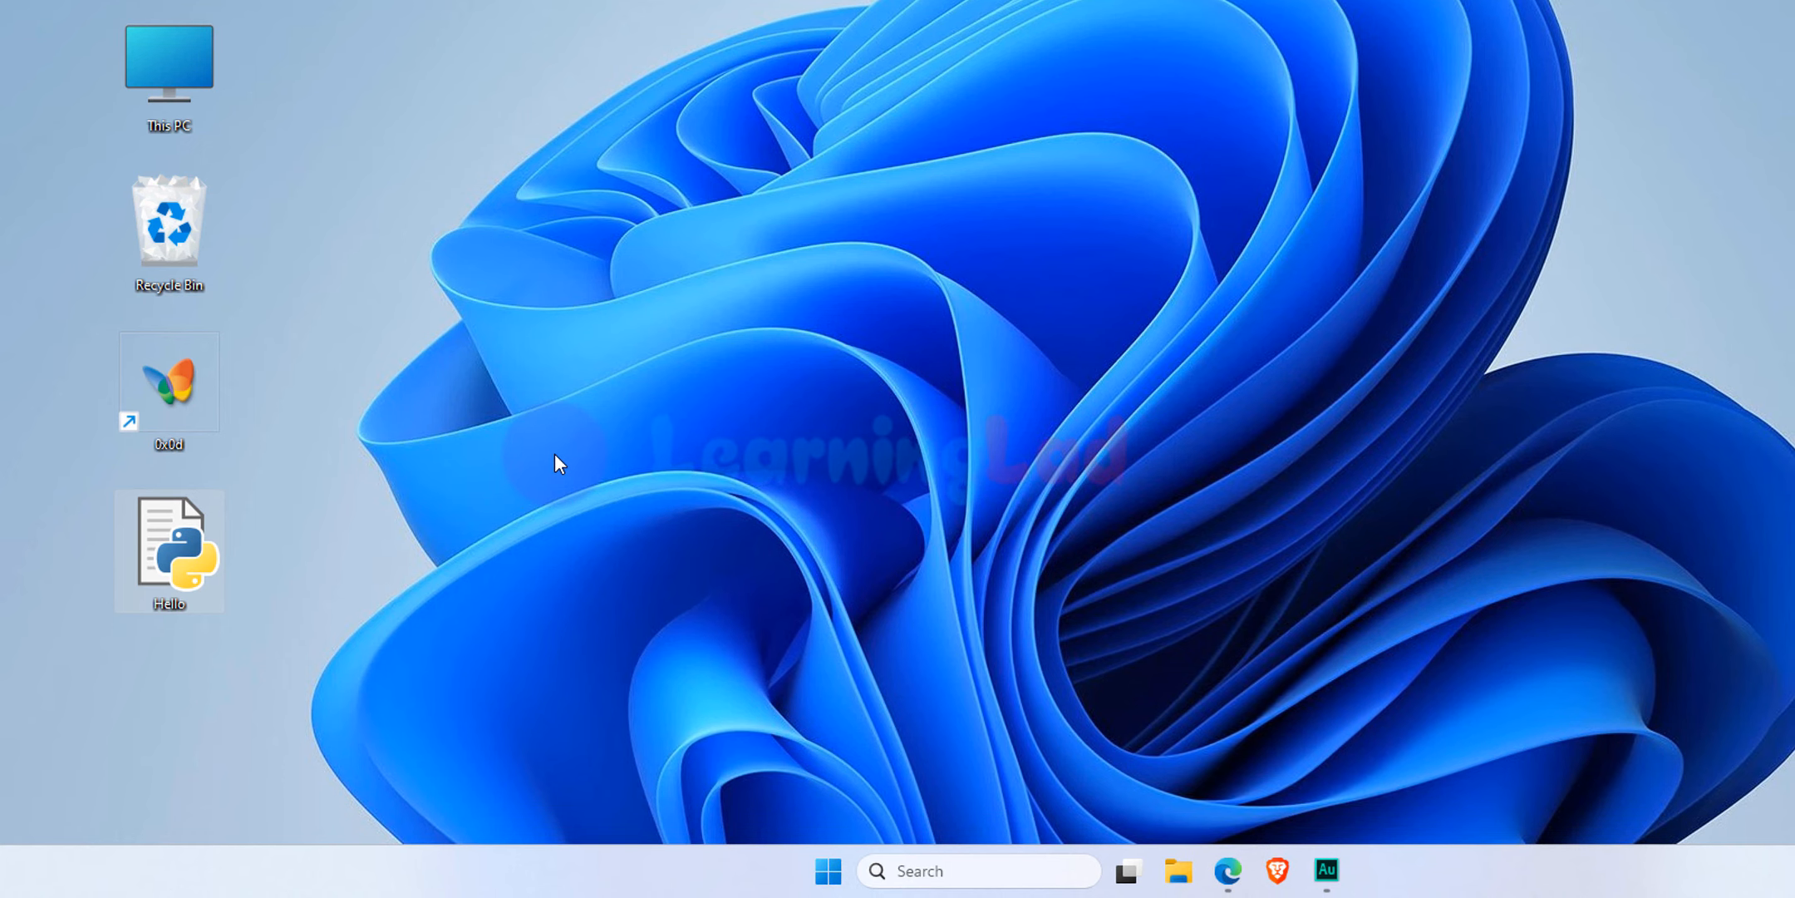
# - Show Hello.py's Properties, General tab listing Python under 'Opens with'
pyautogui.rightClick(168, 551)
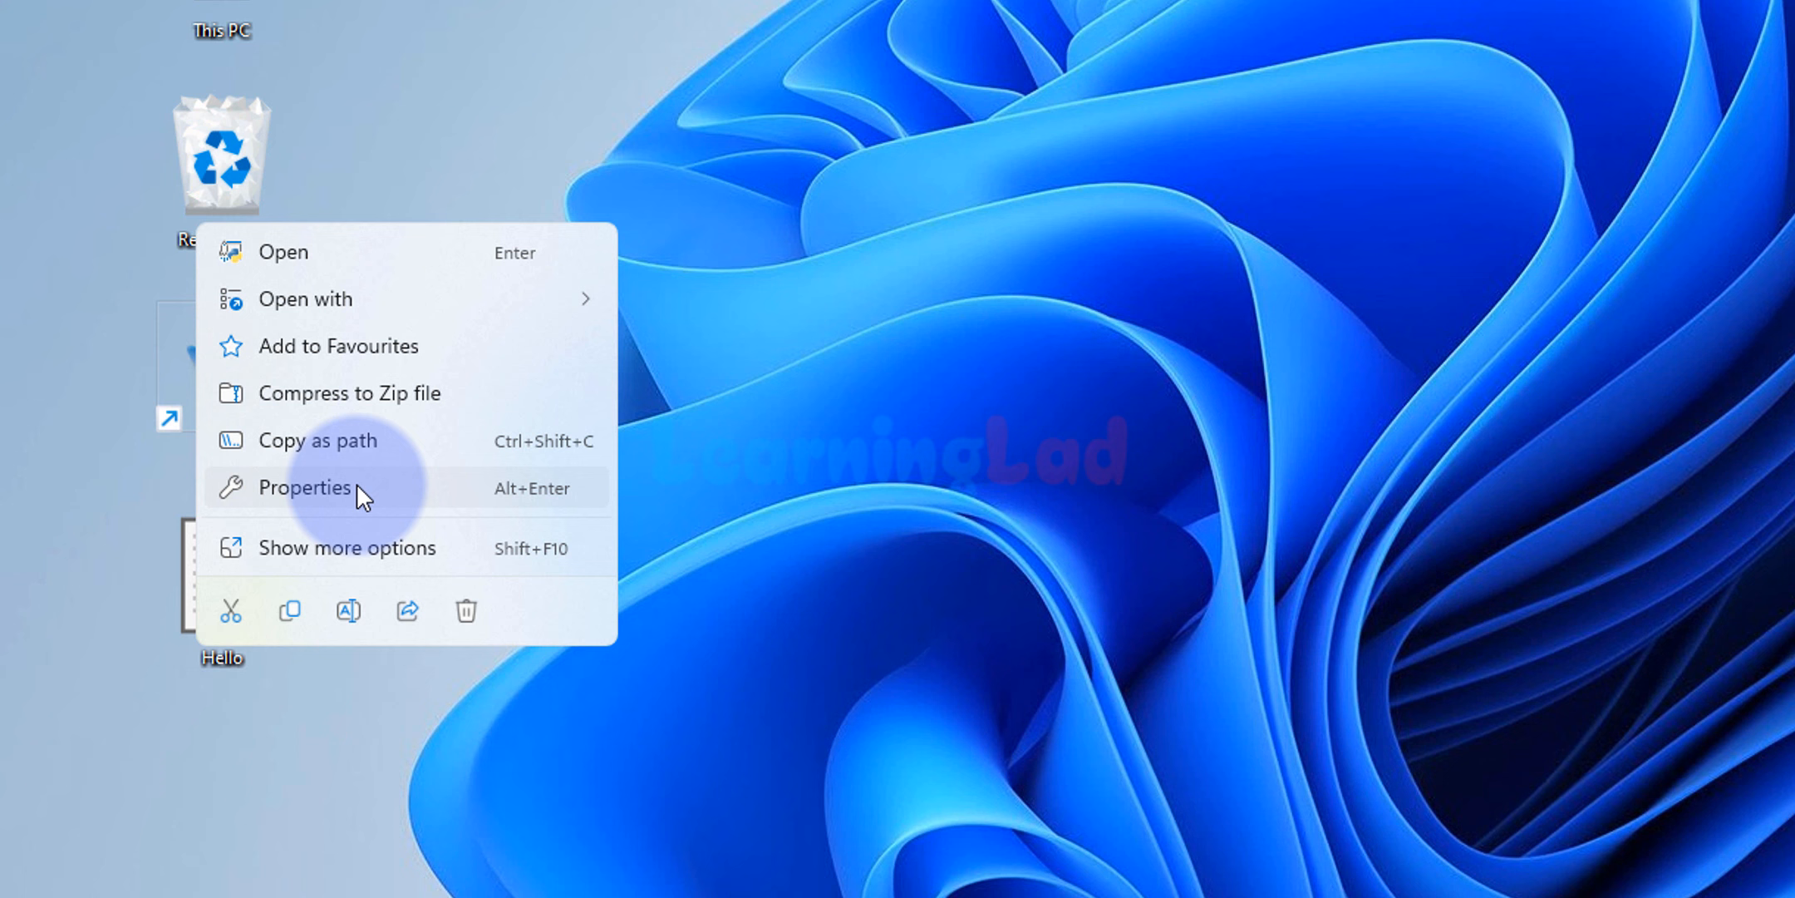
pyautogui.click(304, 487)
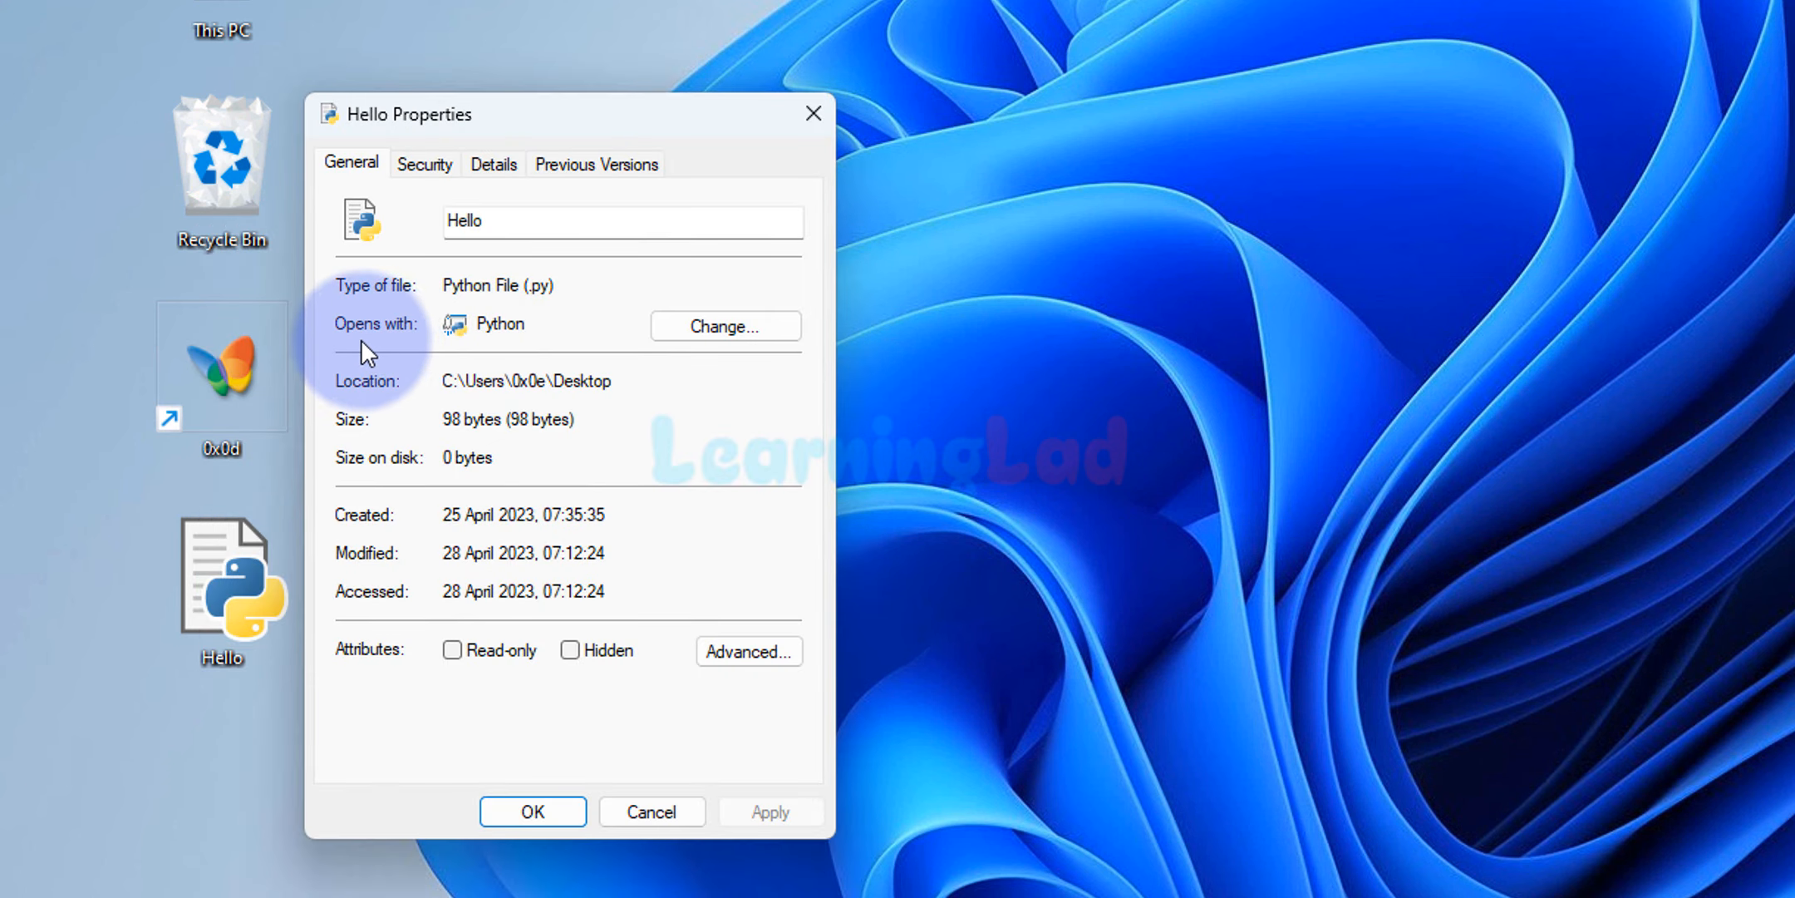
pyautogui.moveTo(547, 335)
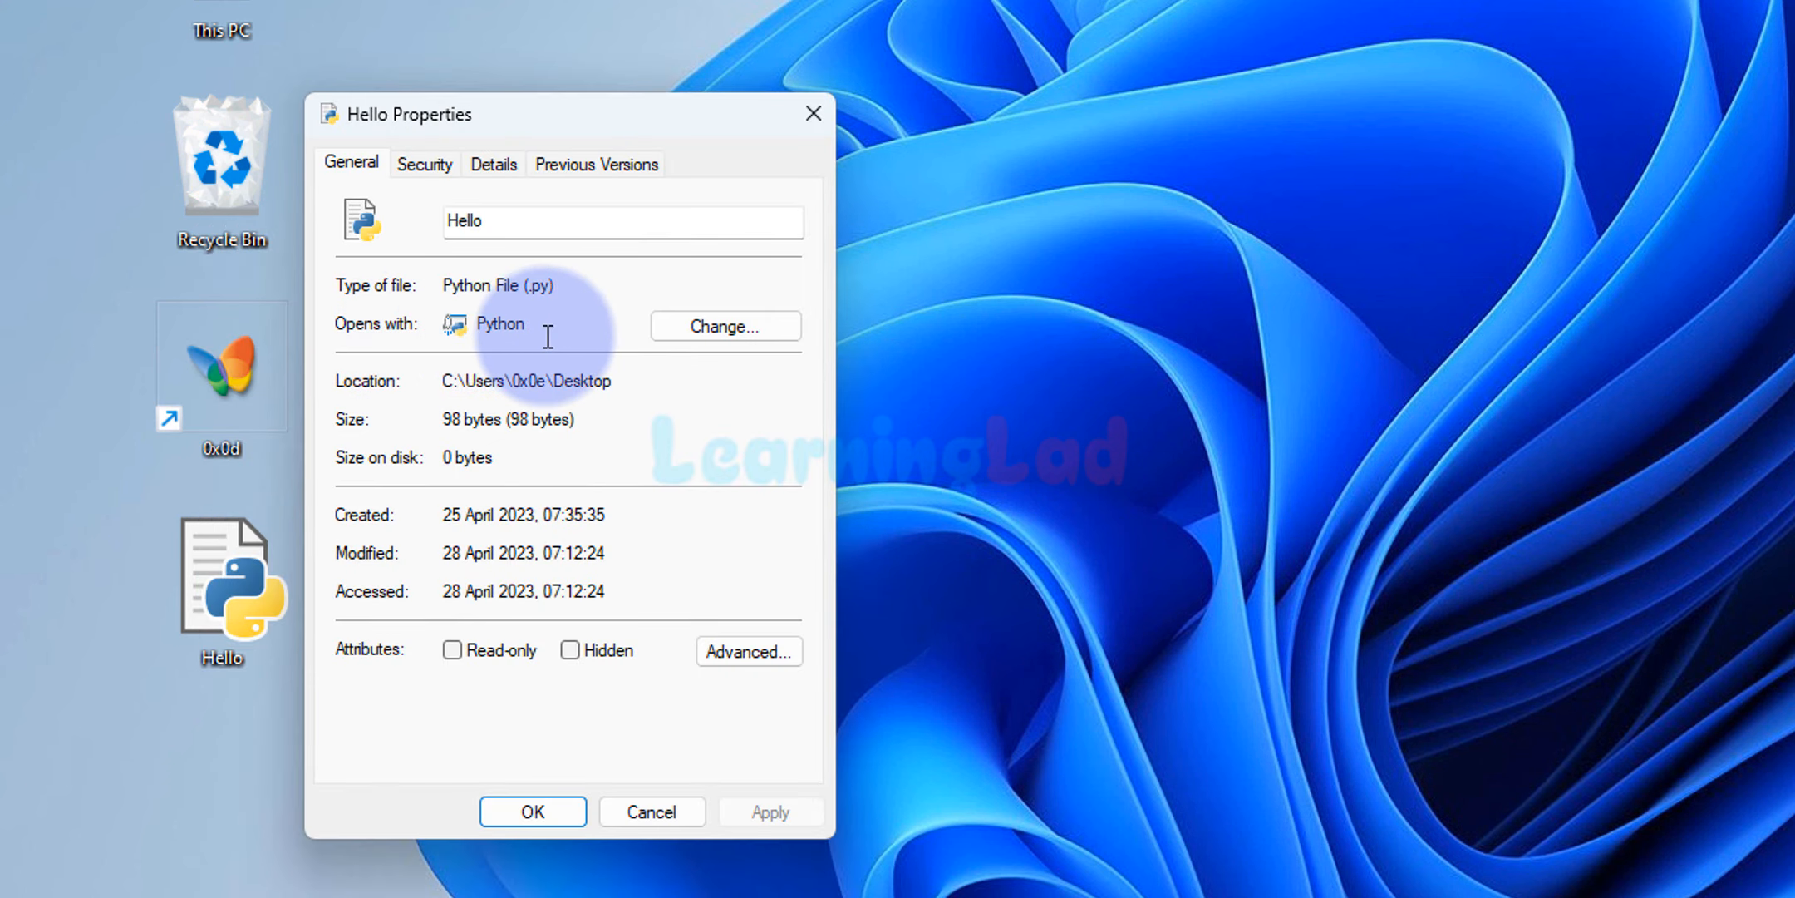
pyautogui.moveTo(623, 344)
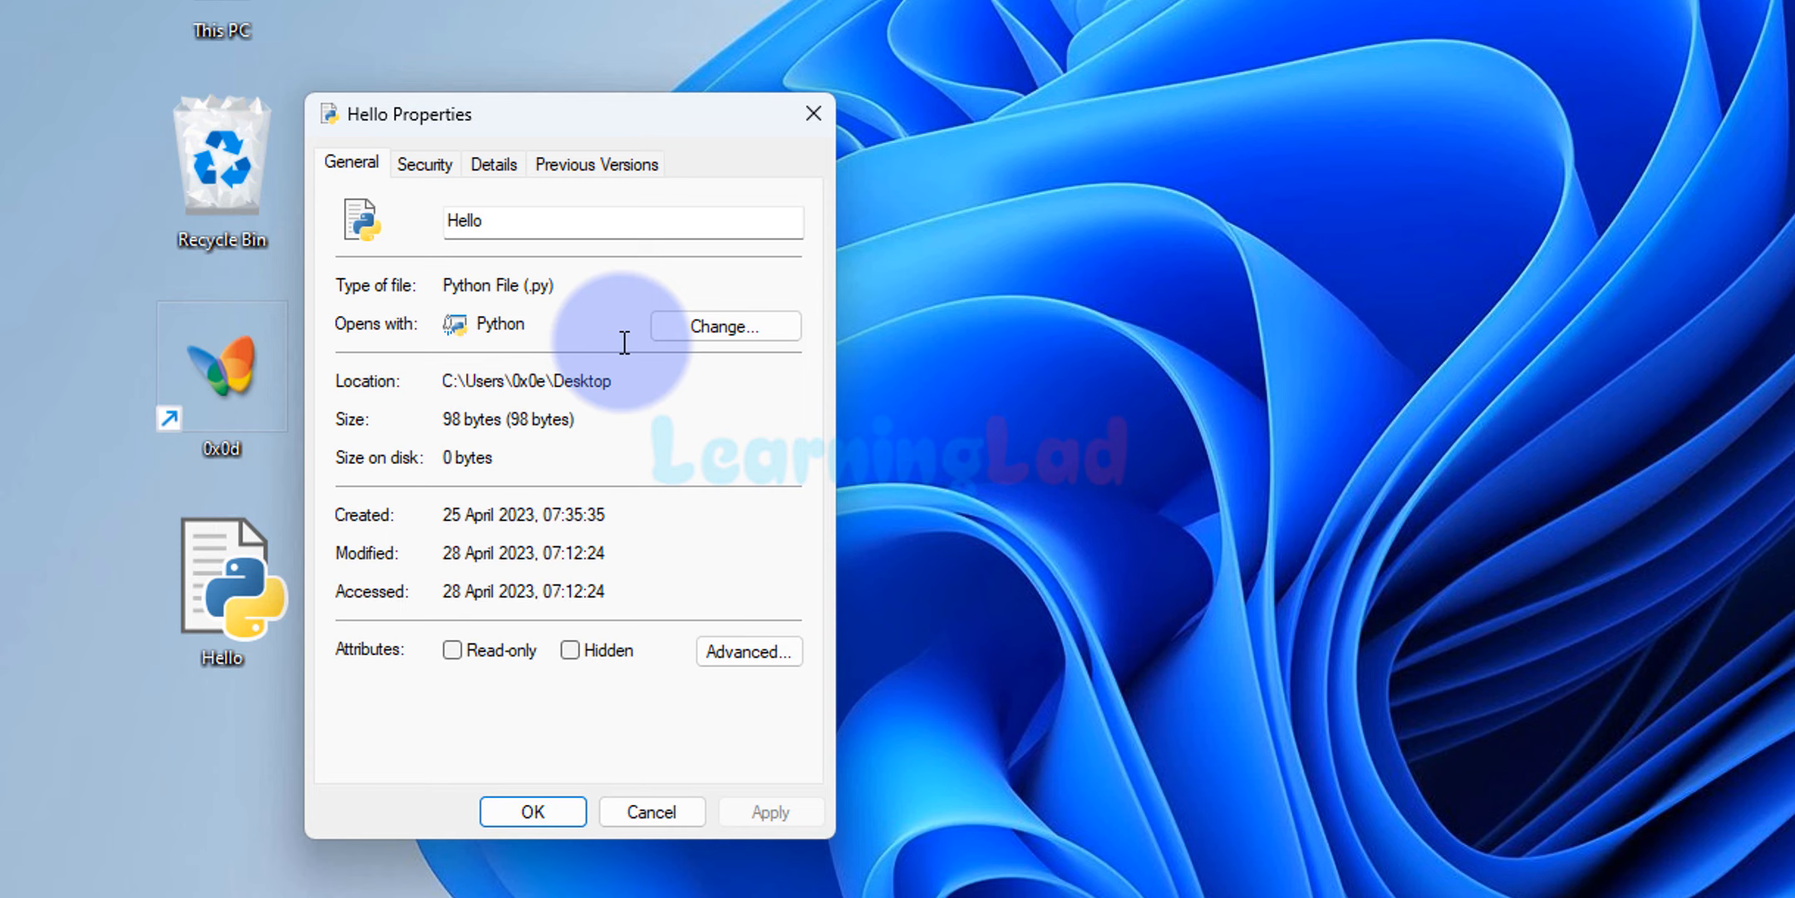
pyautogui.moveTo(543, 332)
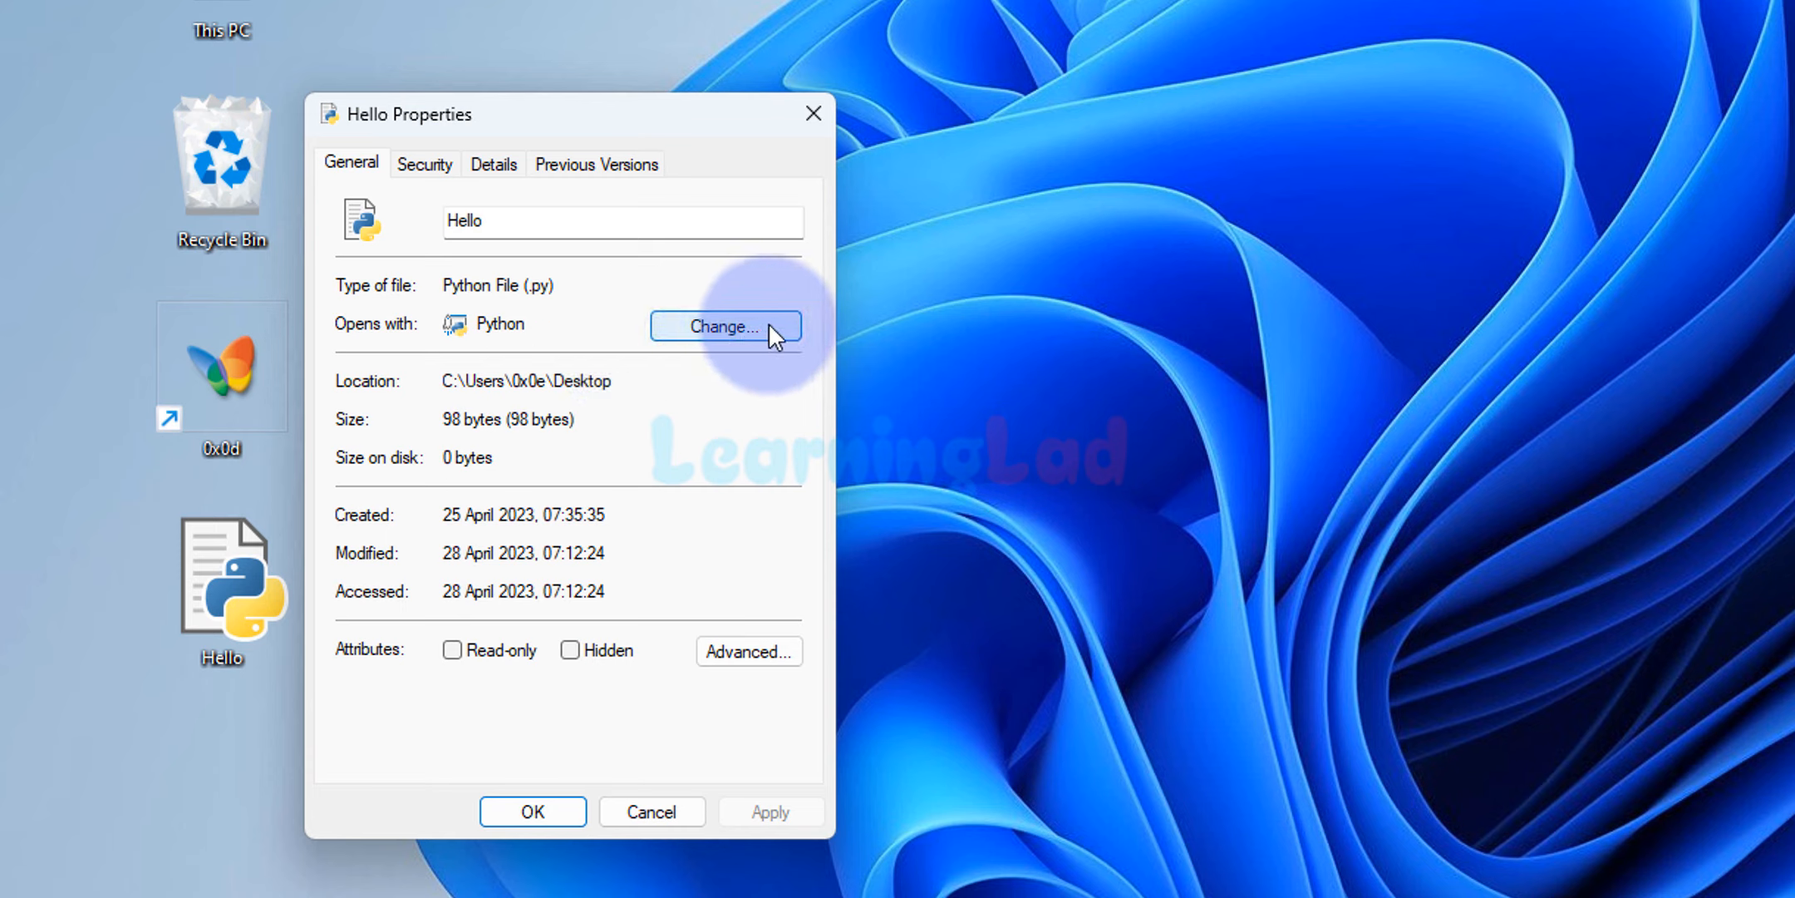
# - Keep Python as the default app for .py files via Change... and Set default
pyautogui.click(723, 326)
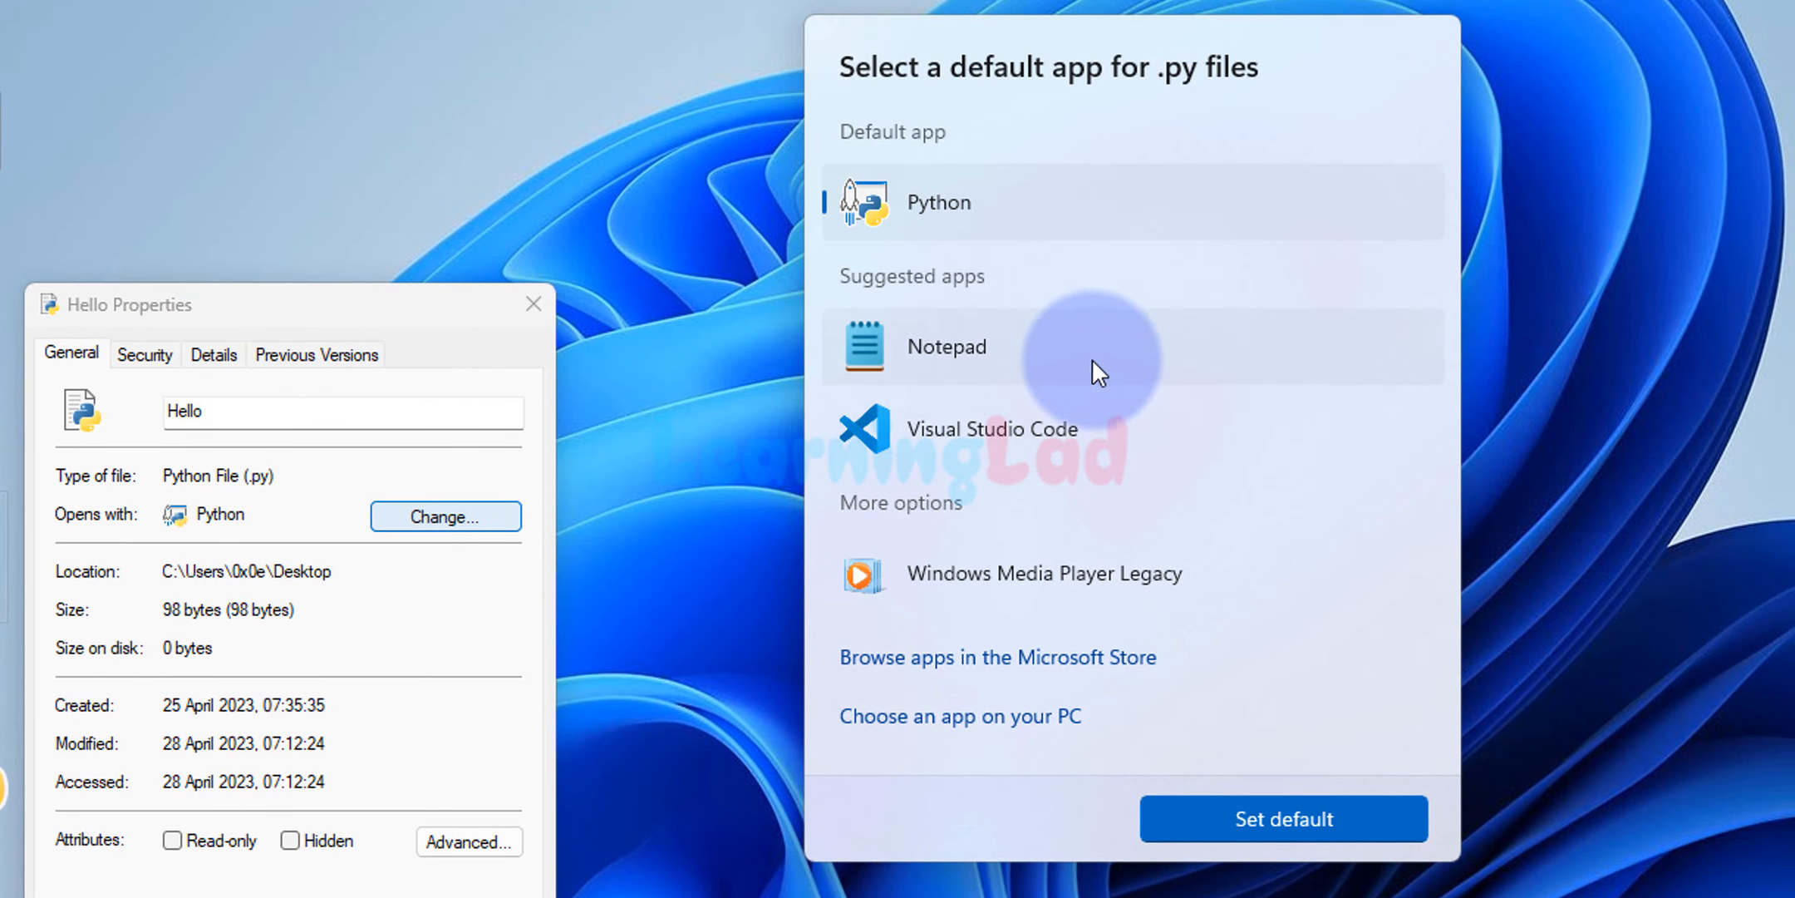
pyautogui.moveTo(1174, 476)
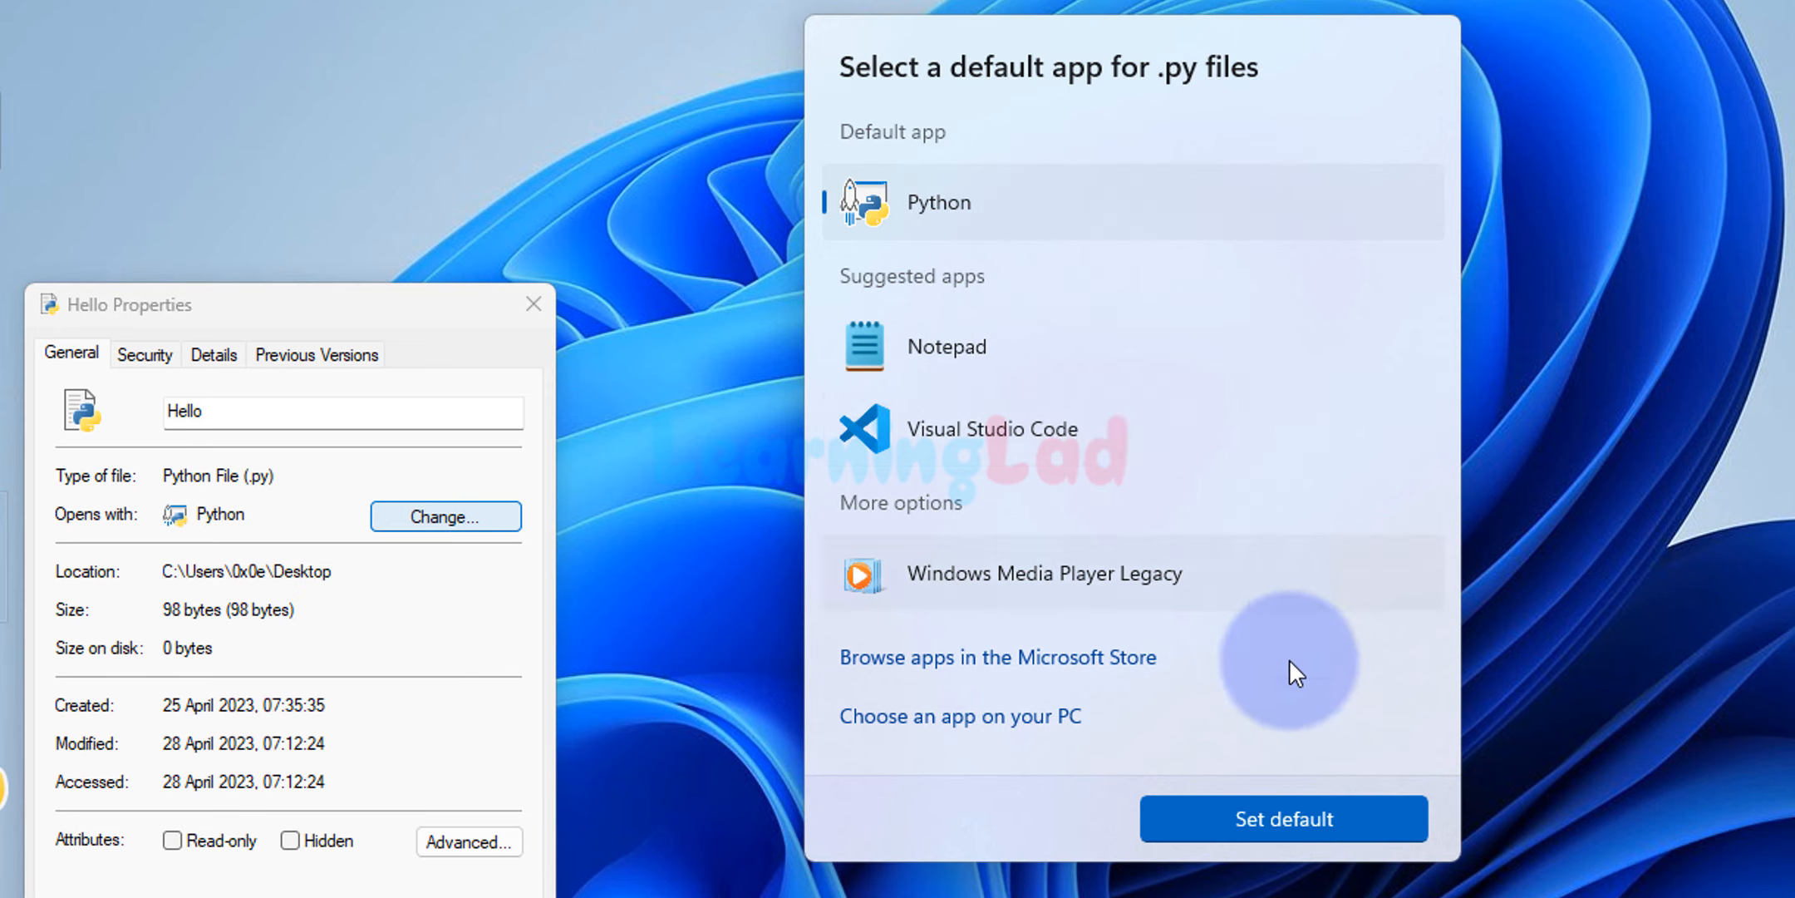
pyautogui.moveTo(1283, 818)
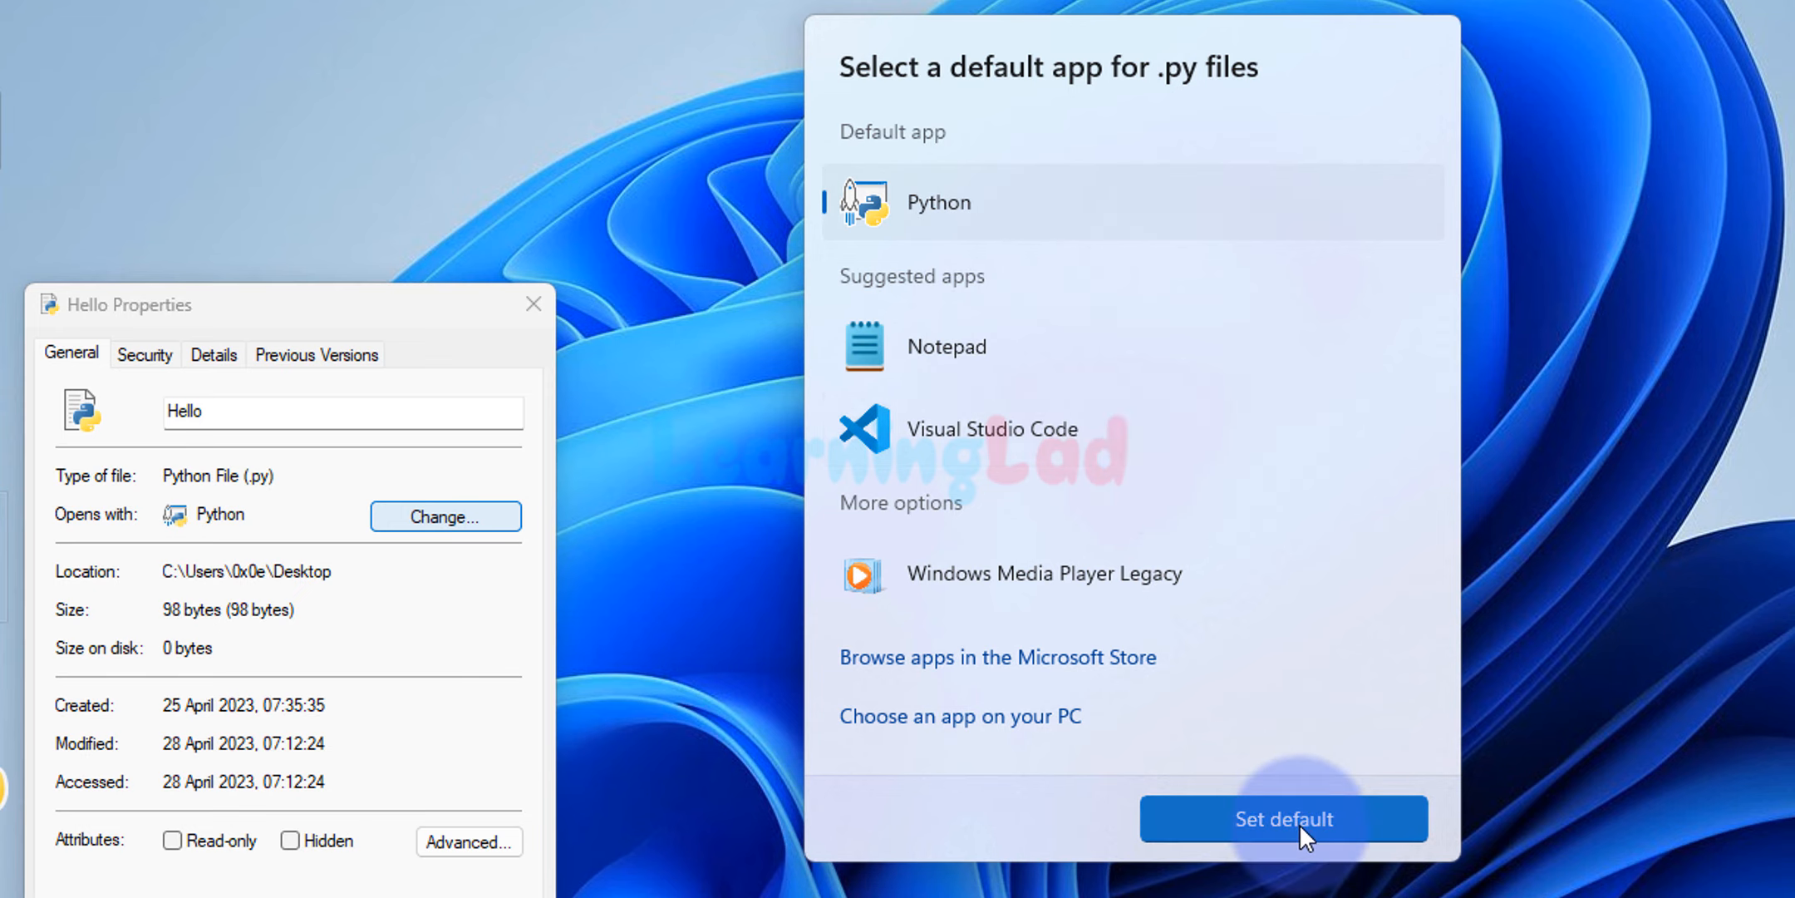
pyautogui.click(1281, 818)
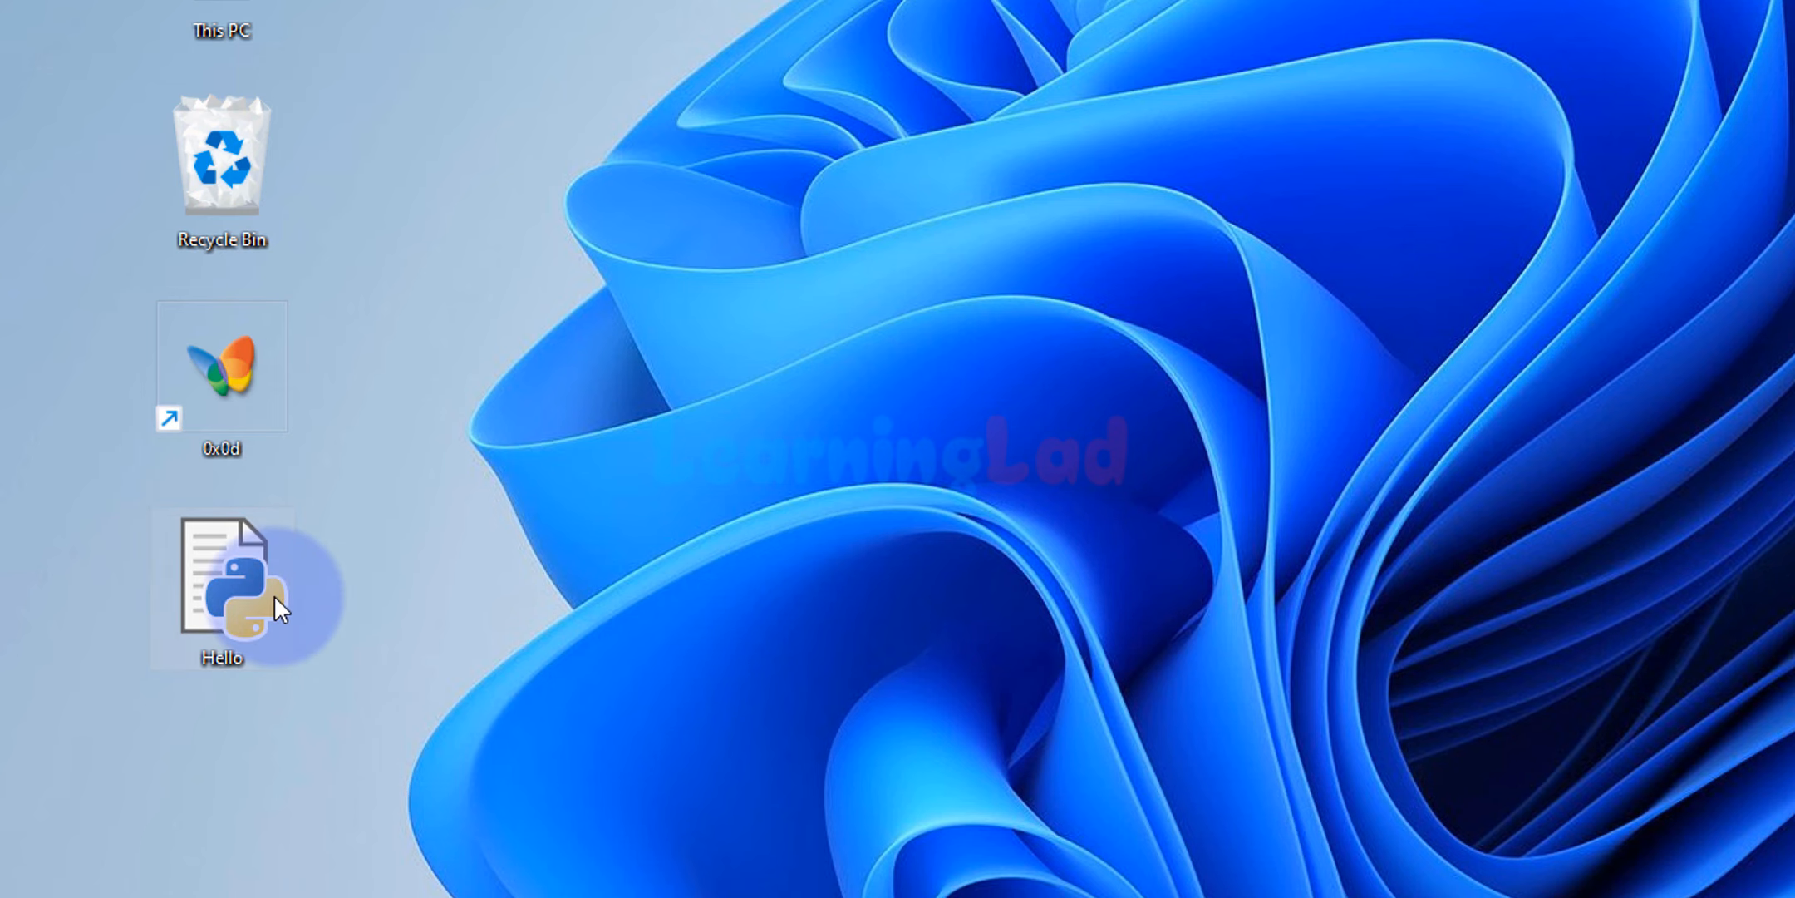
pyautogui.moveTo(246, 583)
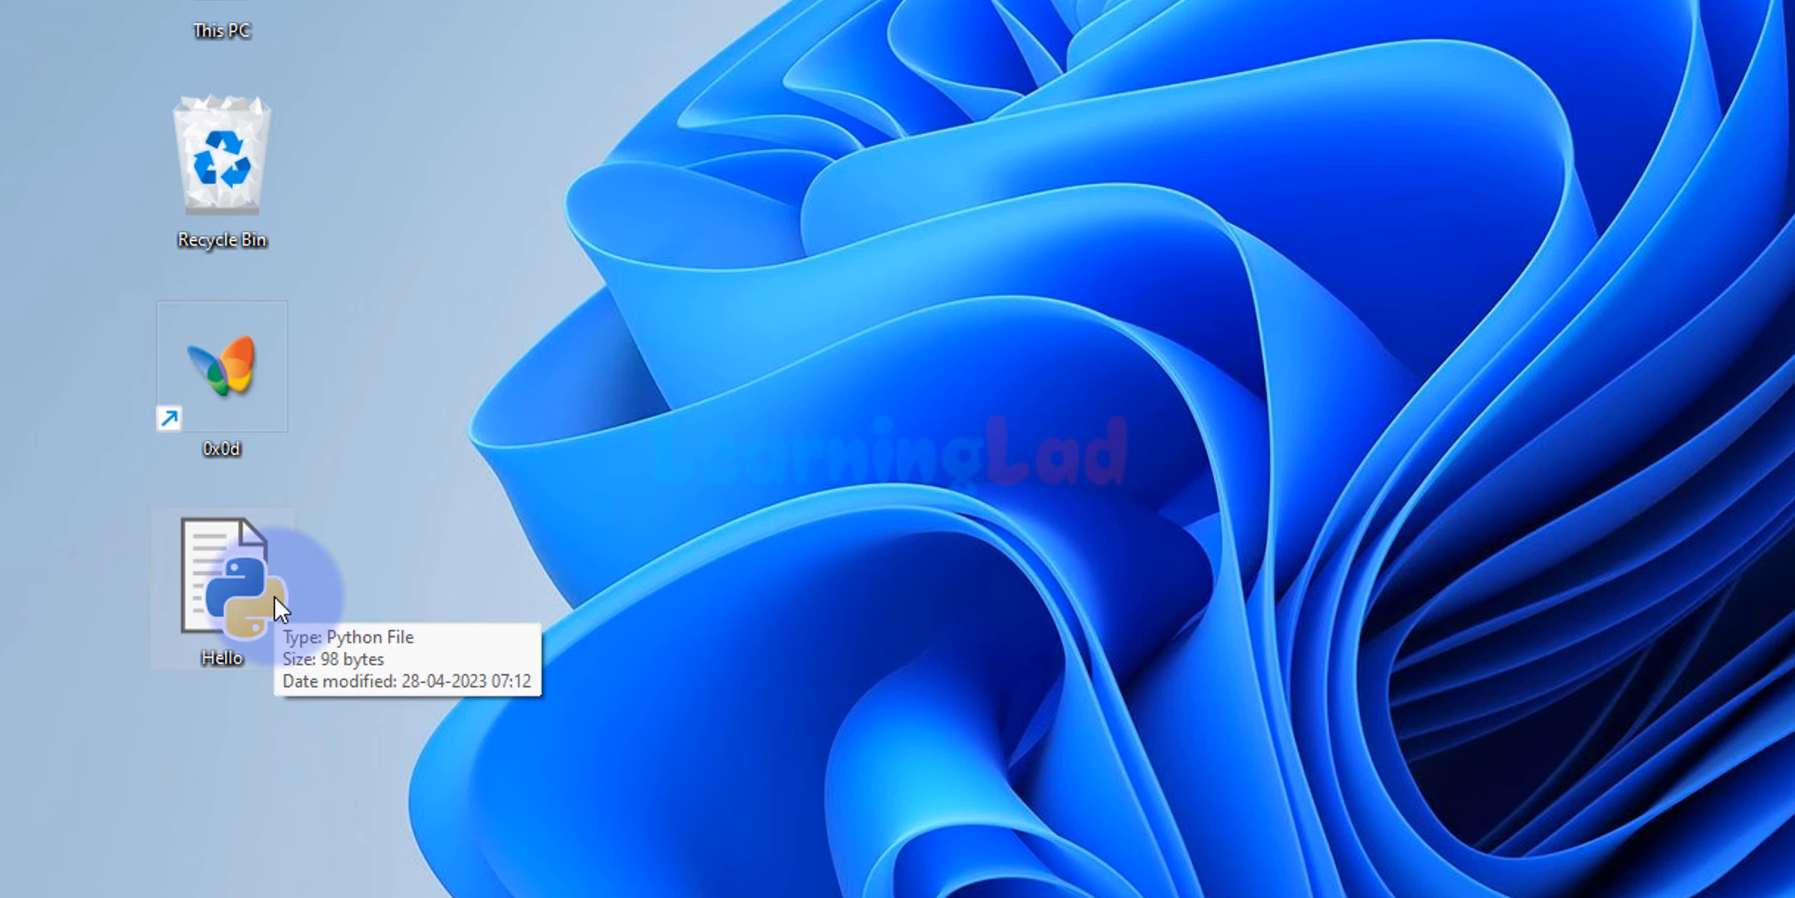
# - Run Hello.py from the desktop so it starts in a py.exe console
pyautogui.doubleClick(221, 584)
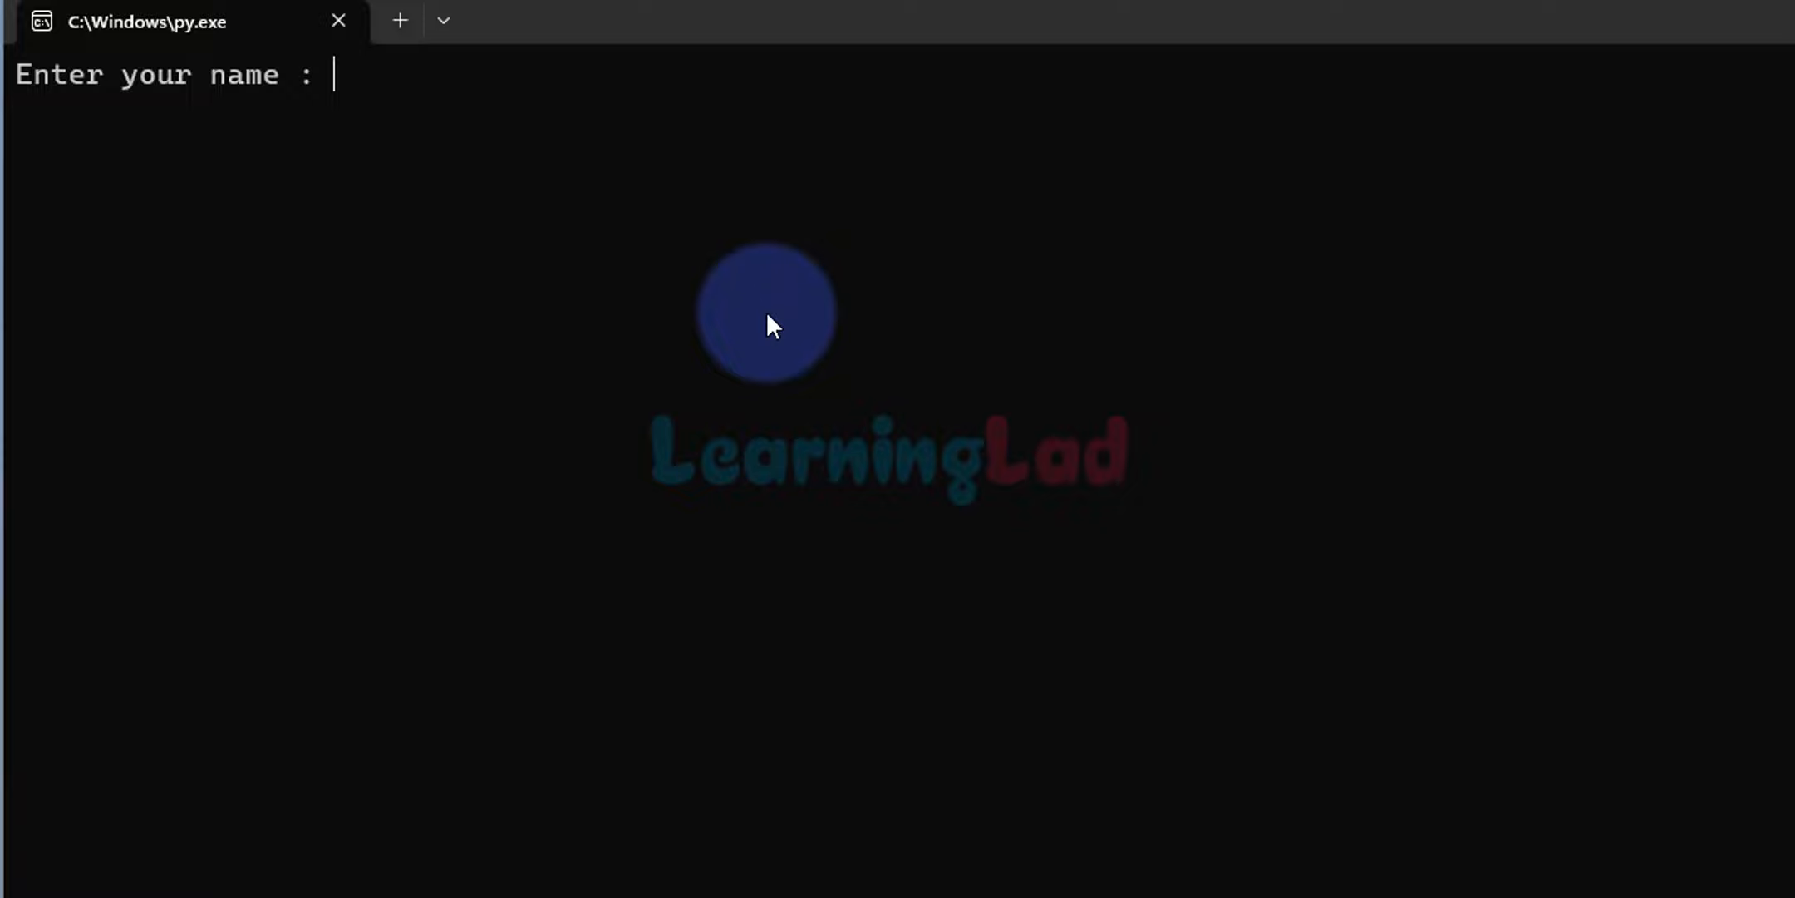
# - Answer the name prompt with 'ani;' so the script greets it and the console closes
pyautogui.write('ani;')
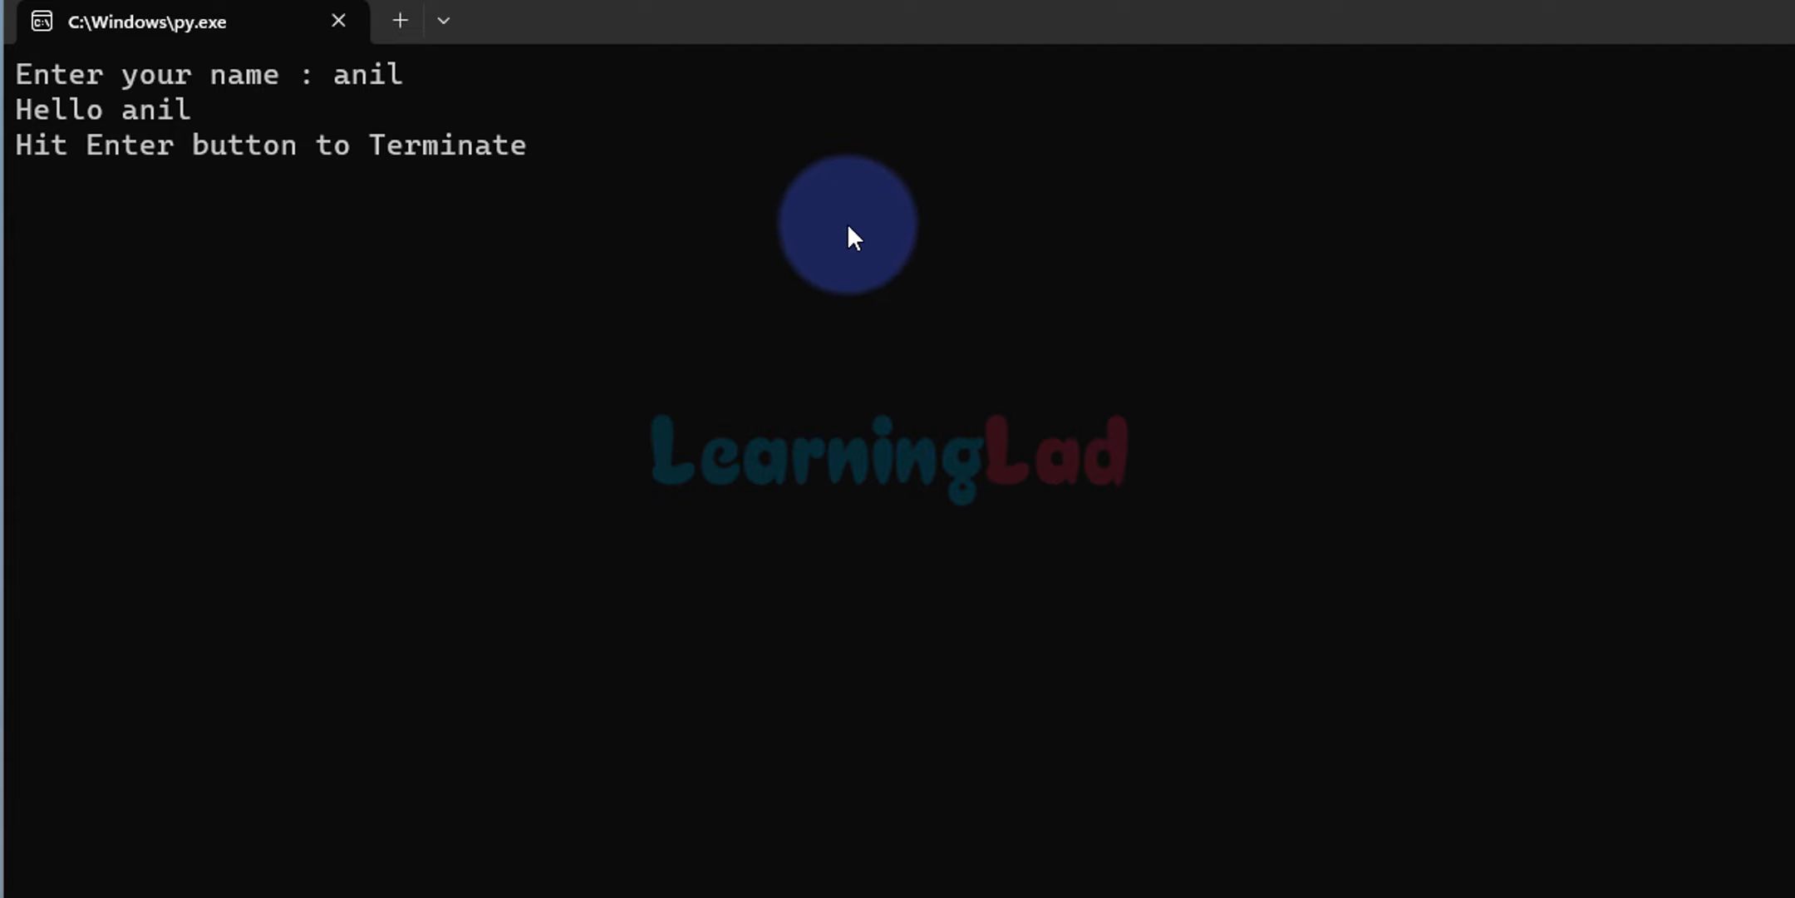
pyautogui.press('Enter')
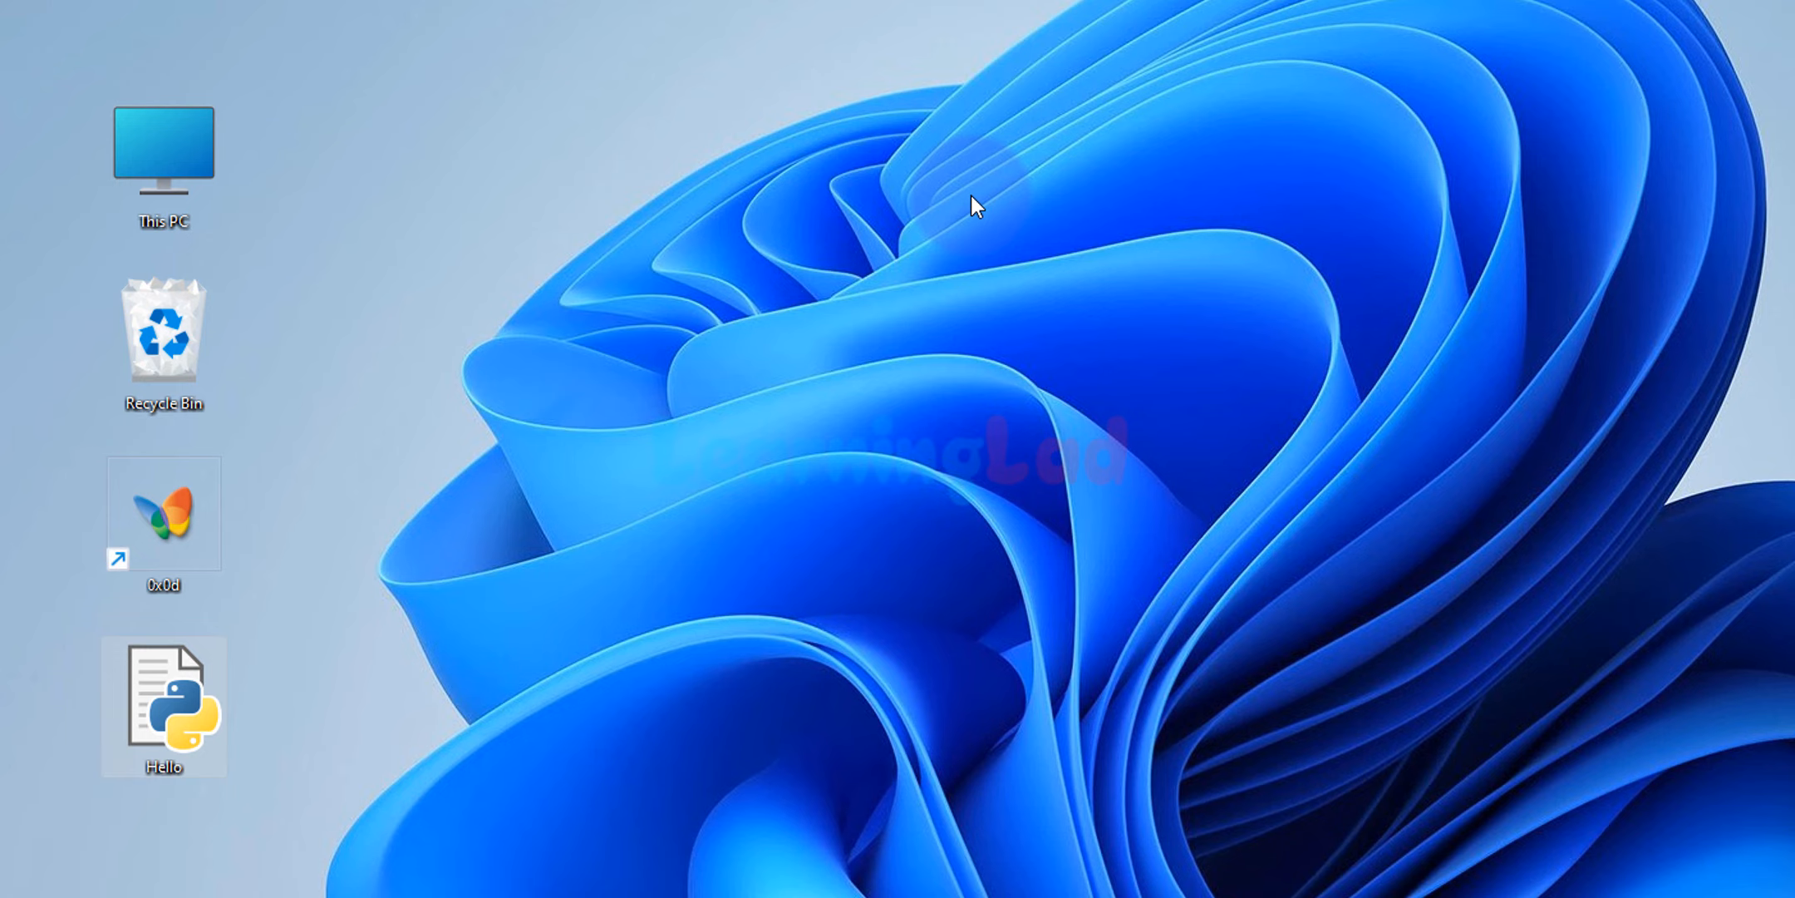